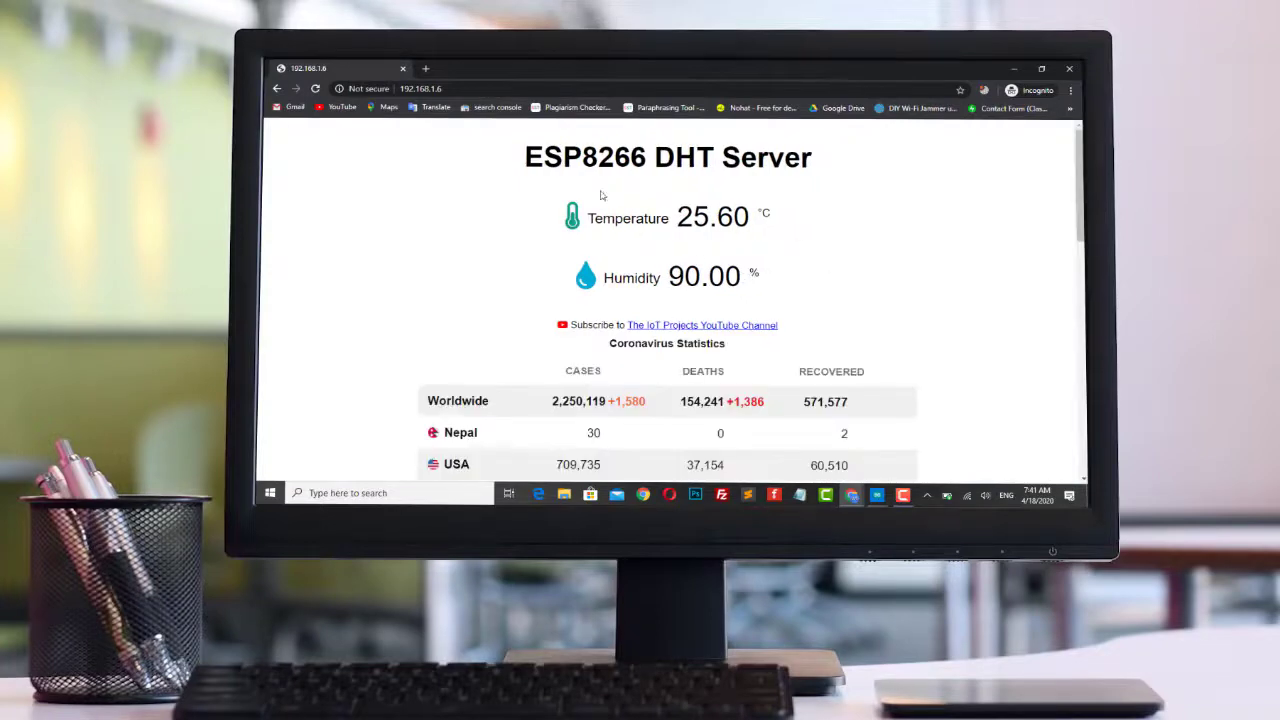
mouse_move(656, 212)
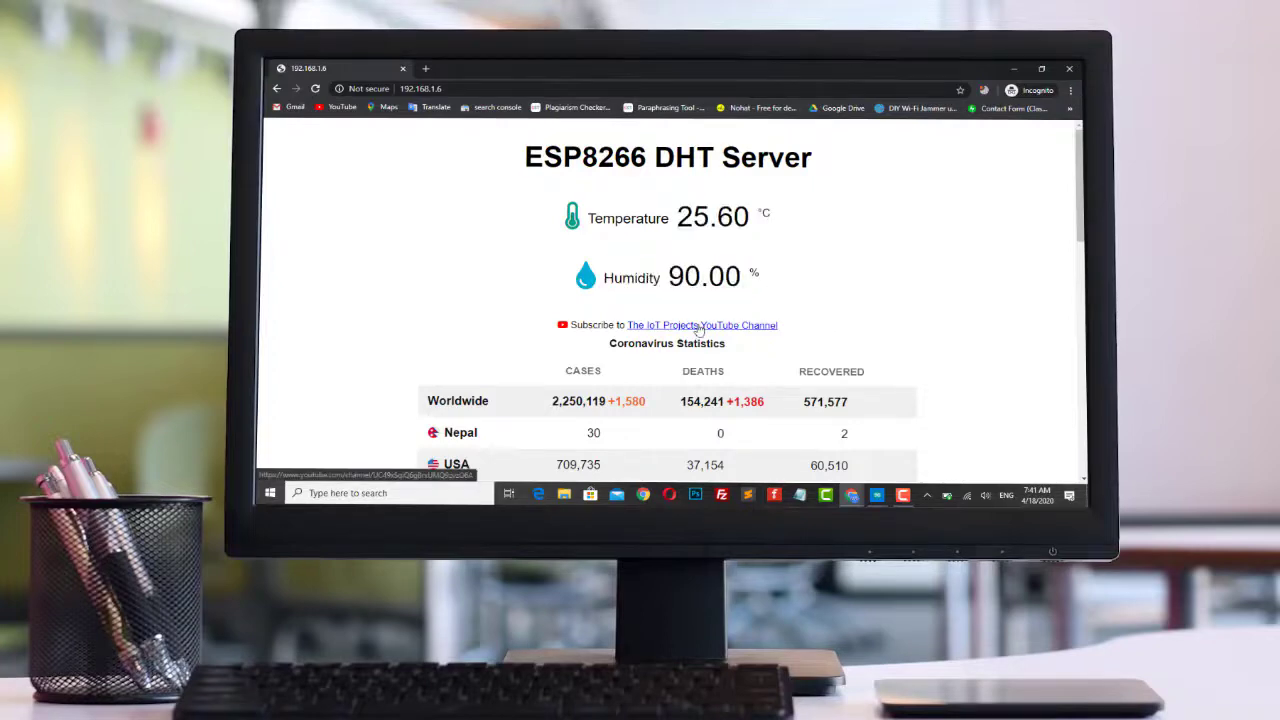
- Follow the 'The IoT Projects YouTube Channel' link from the DHT Server page into a new tab
click(700, 324)
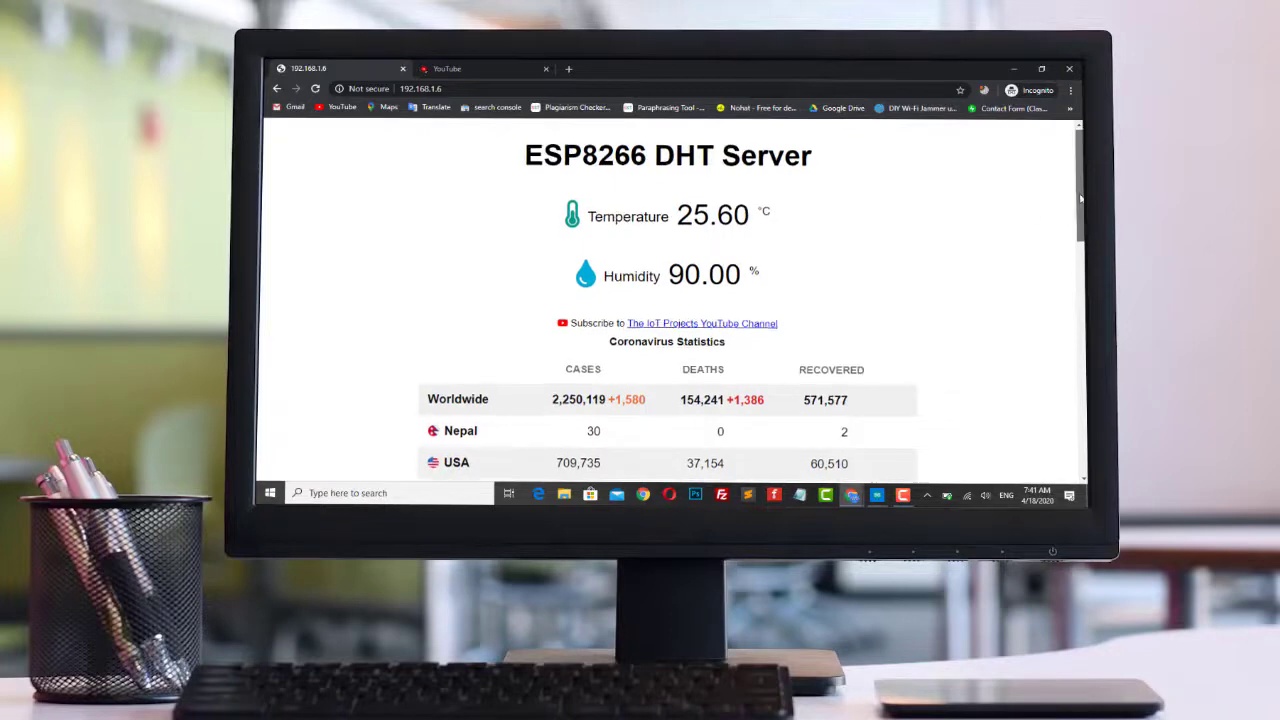
scroll(down, 3)
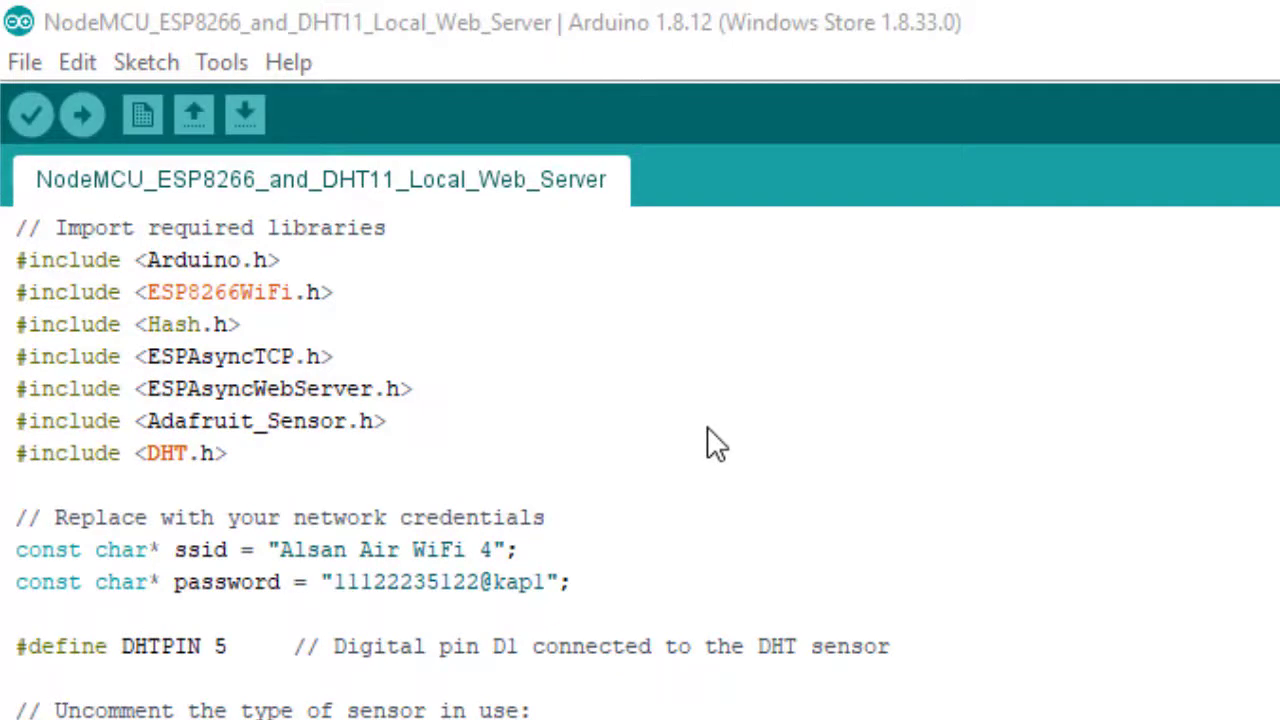
mouse_move(50, 204)
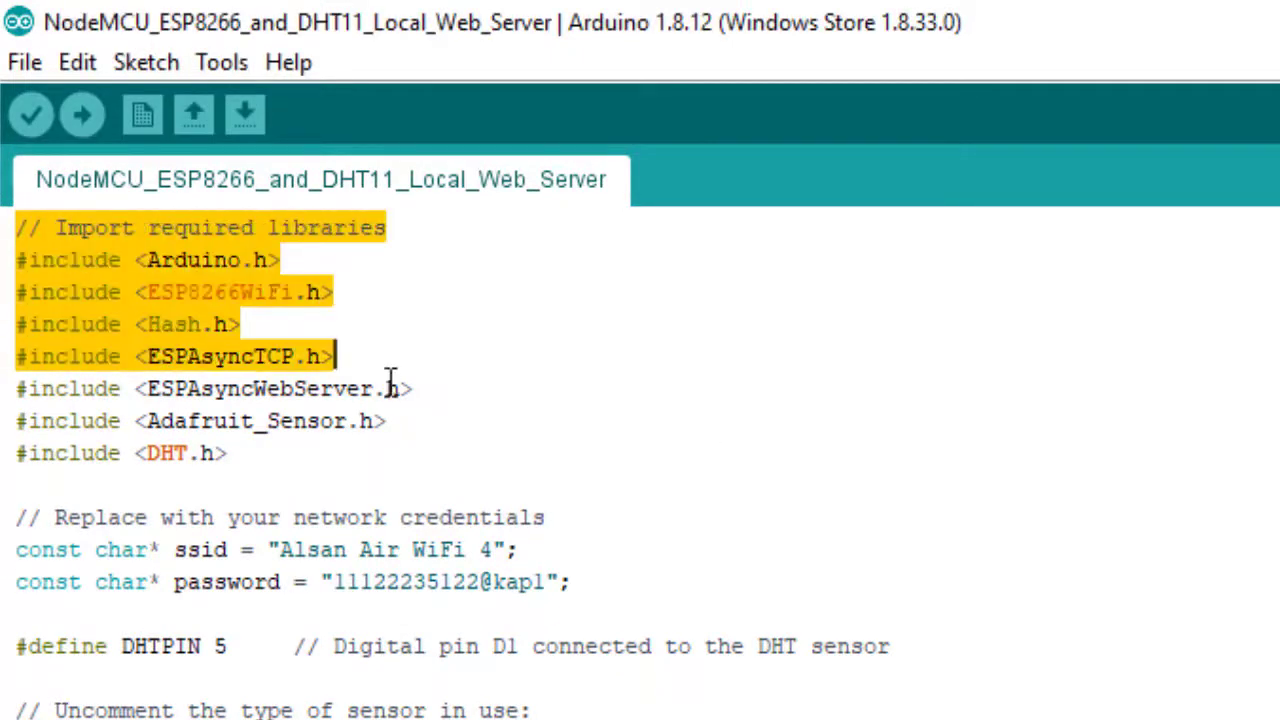
click(170, 550)
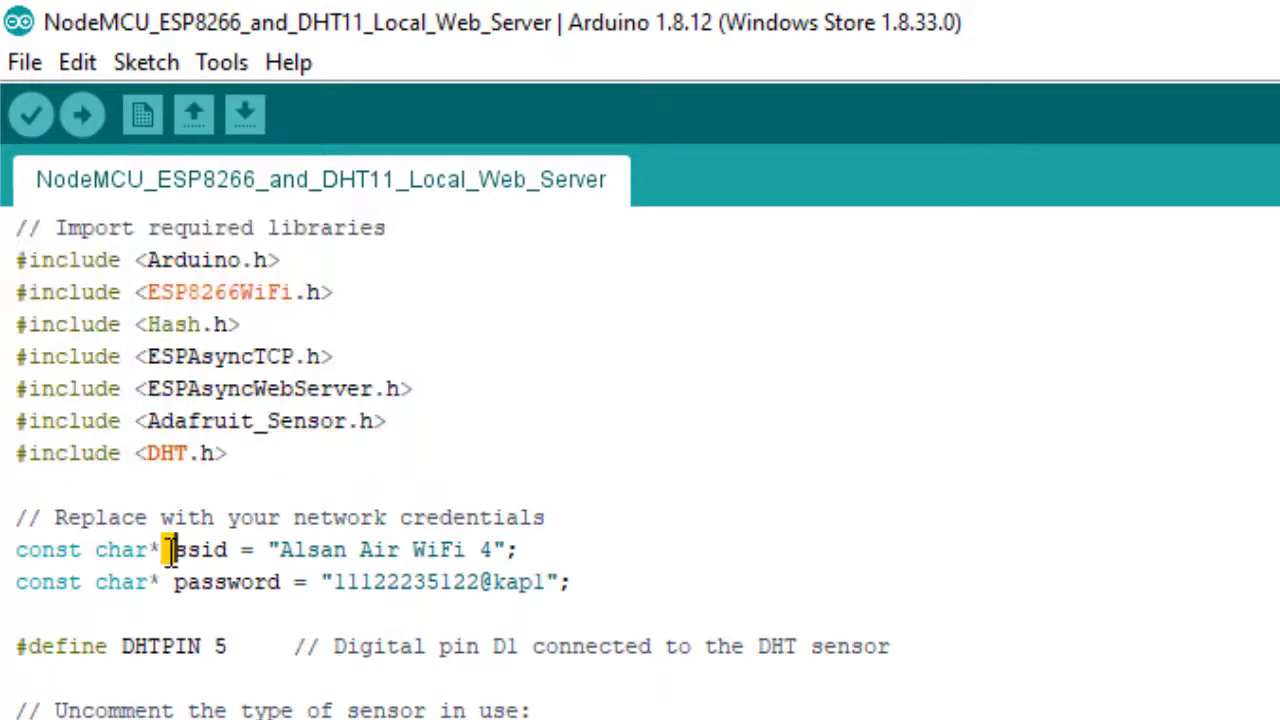
drag(172, 548, 570, 582)
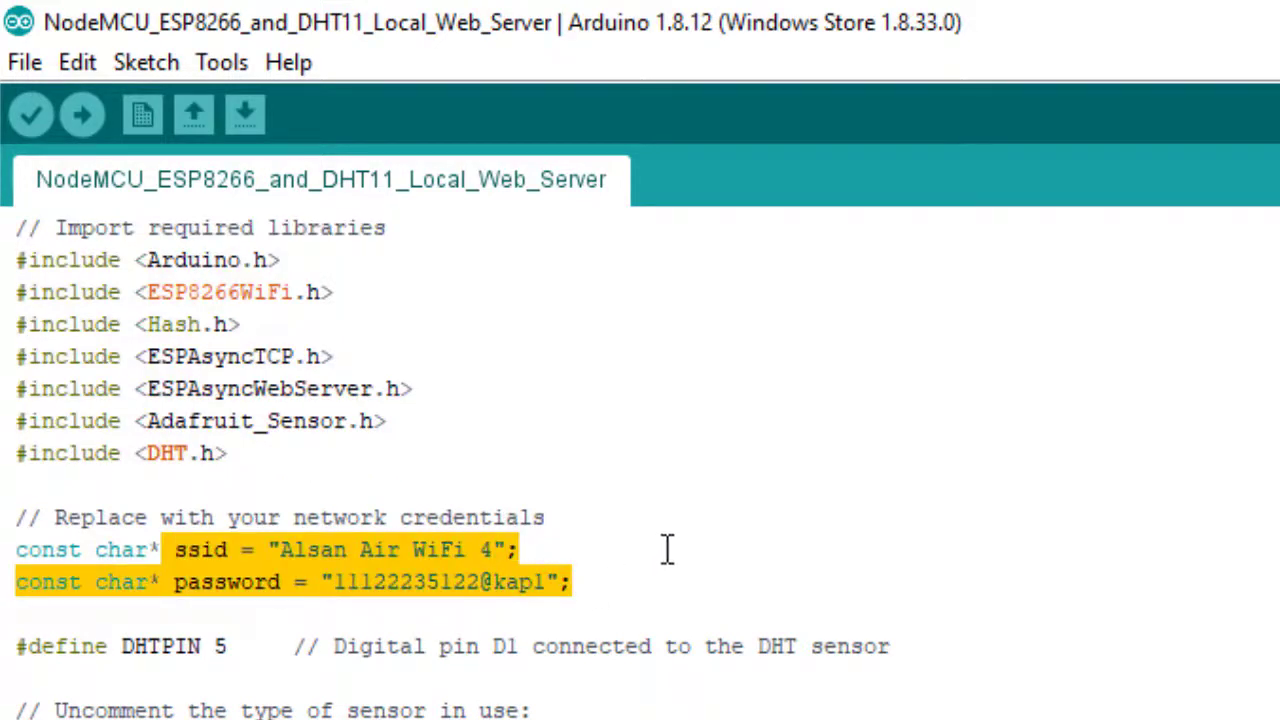
click(520, 548)
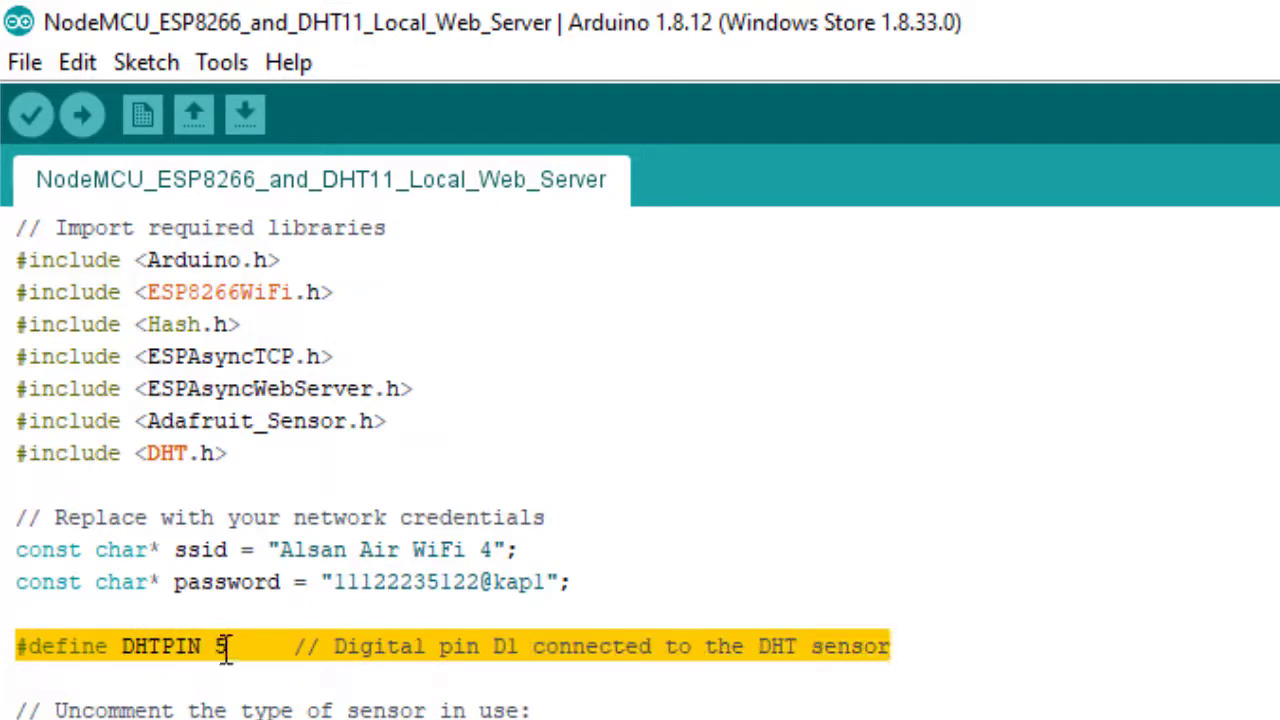
click(224, 646)
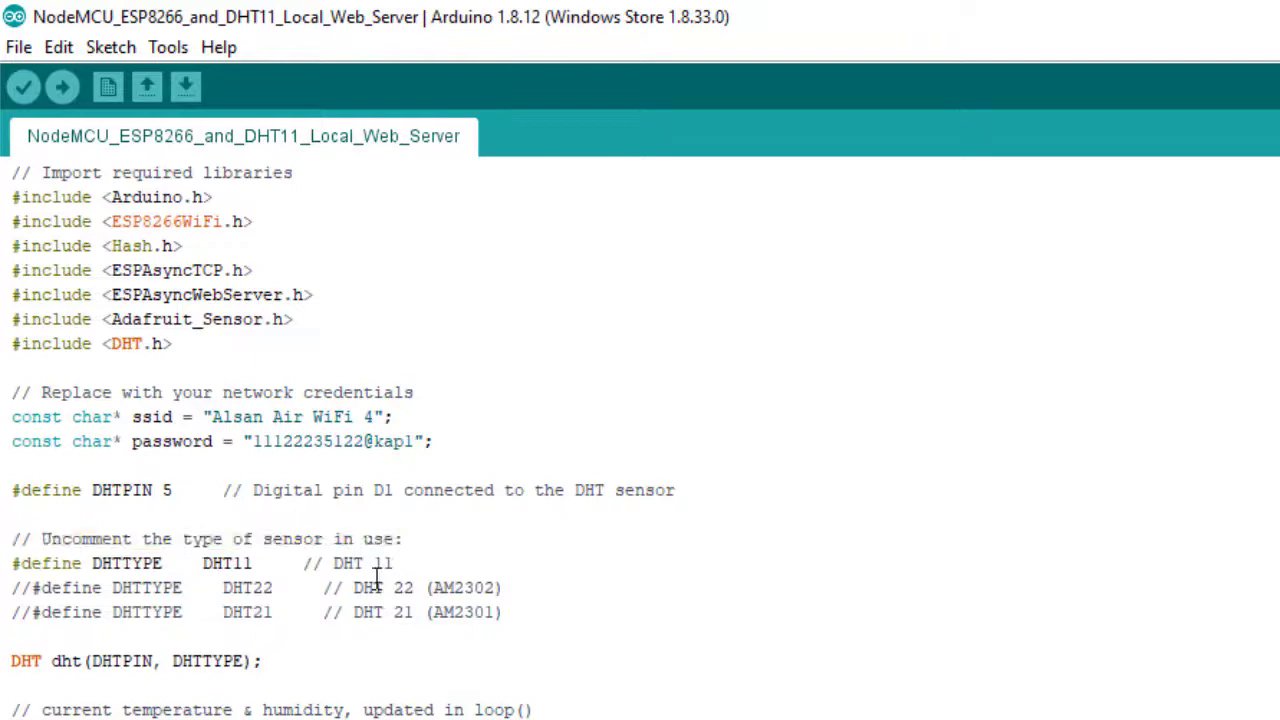
double_click(348, 564)
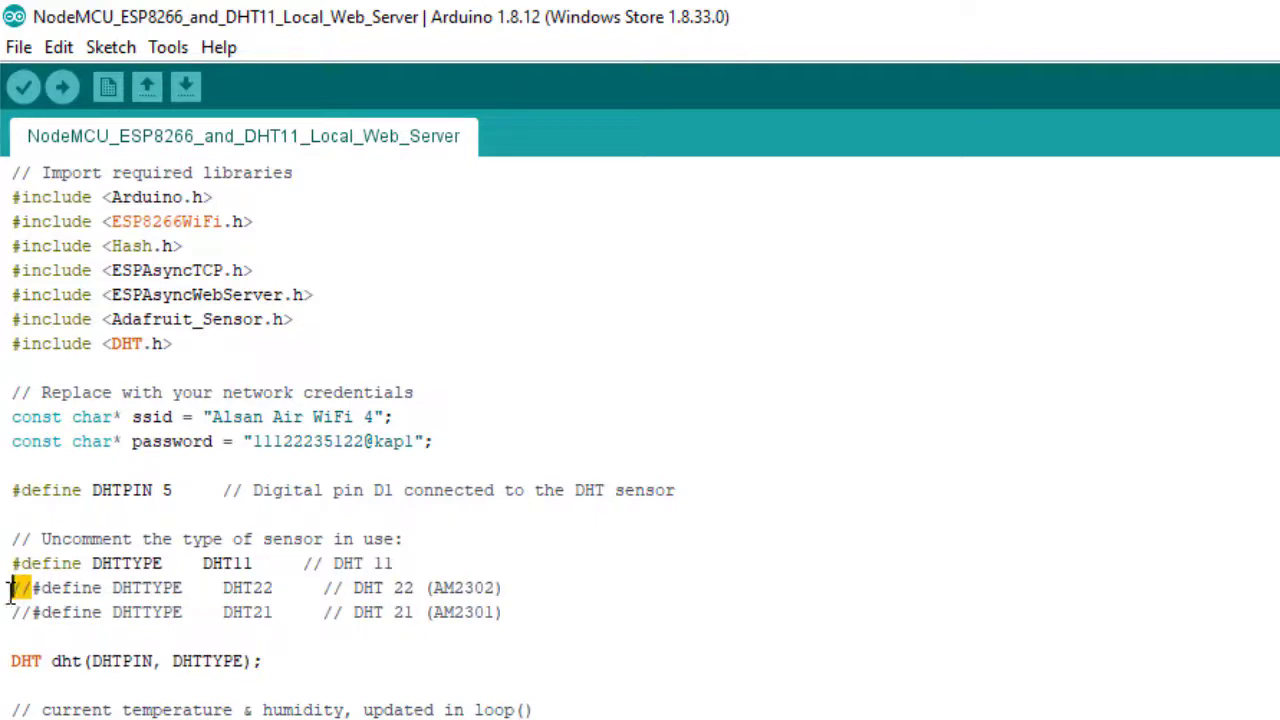
double_click(368, 588)
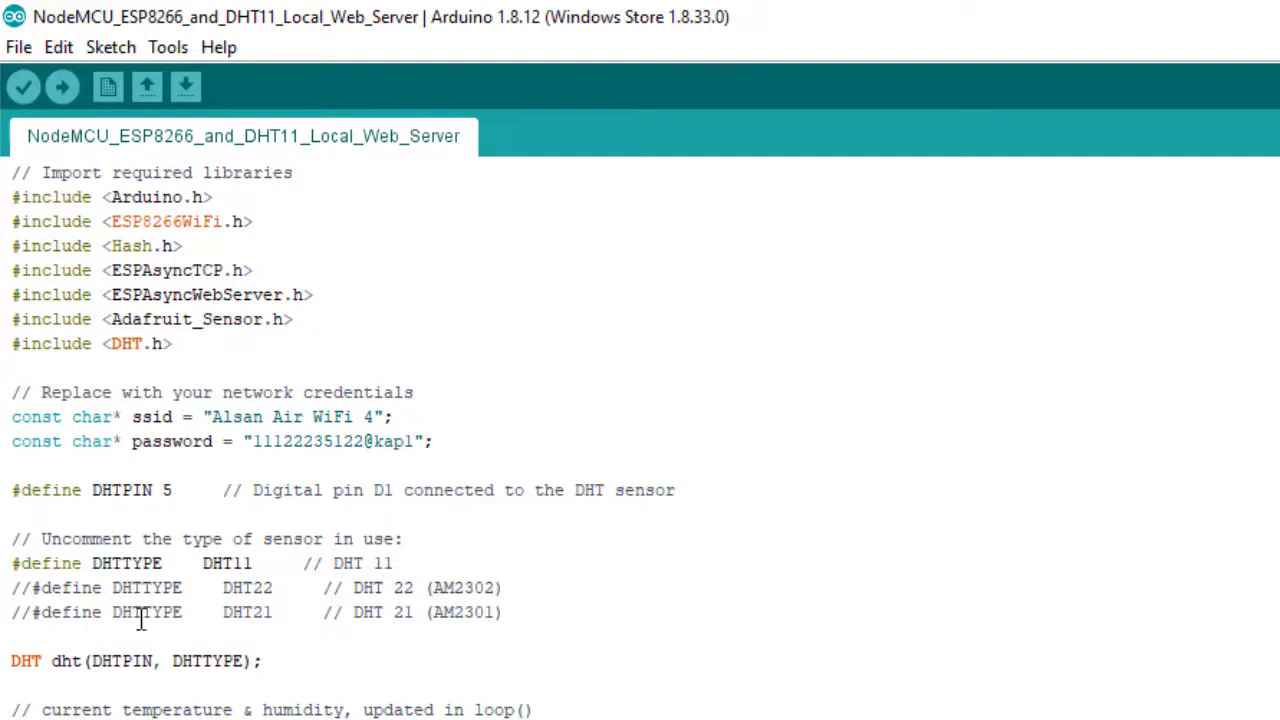
triple_click(130, 660)
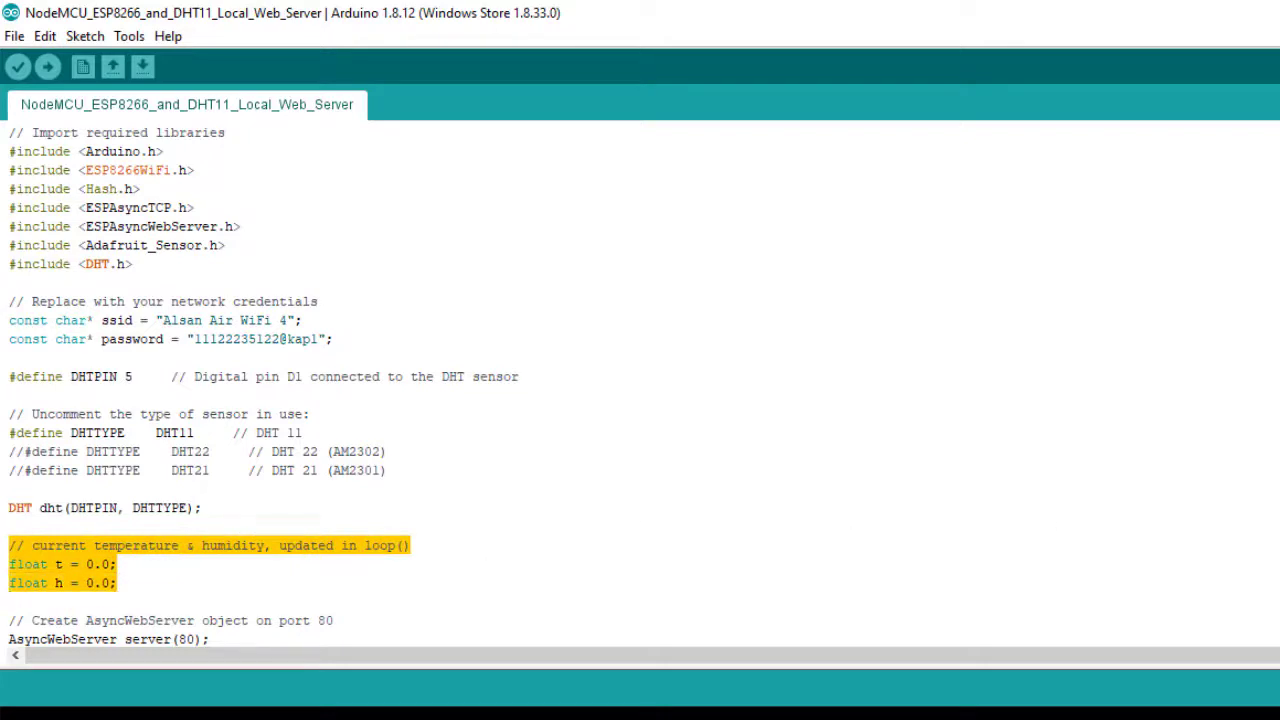
scroll(down, 3)
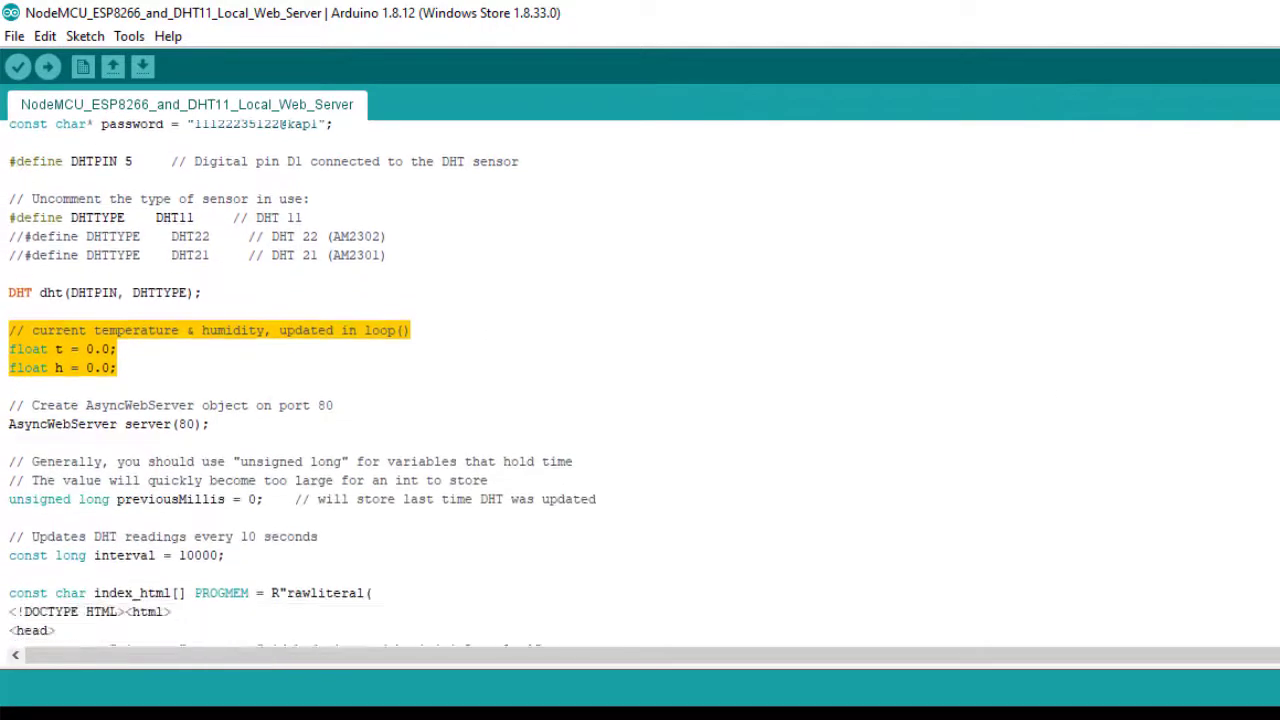
scroll(down, 3)
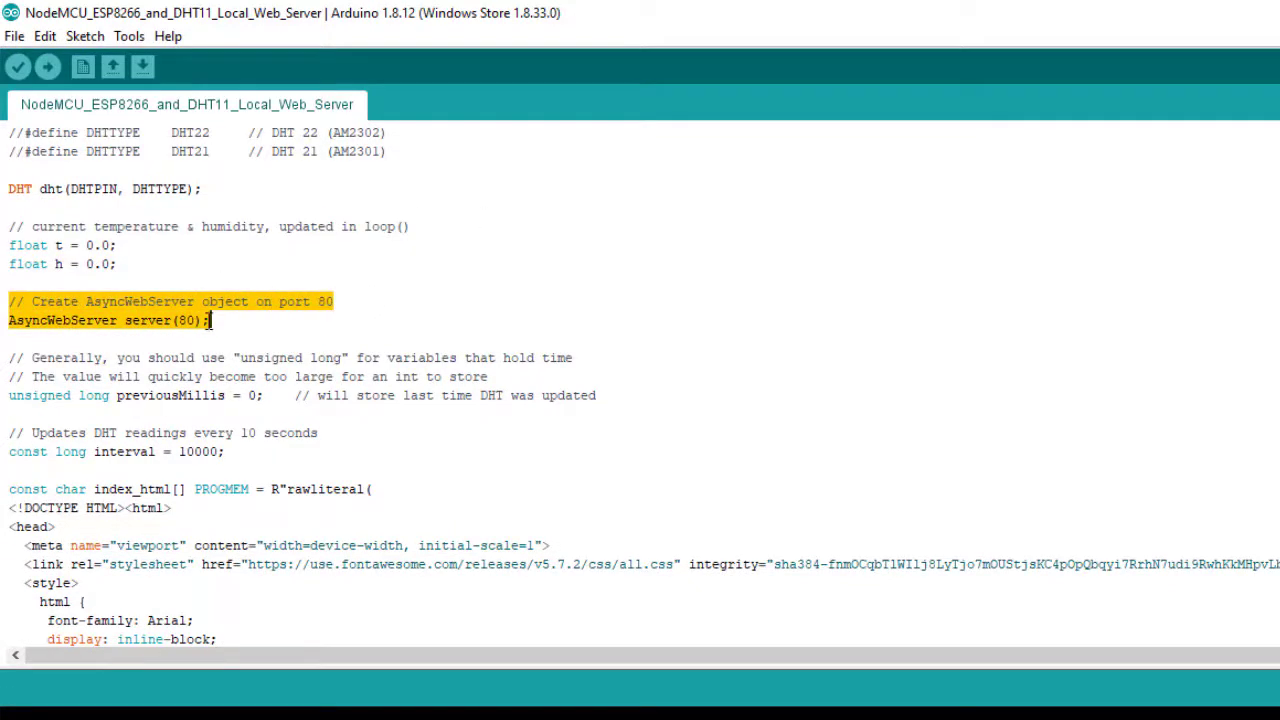
click(400, 358)
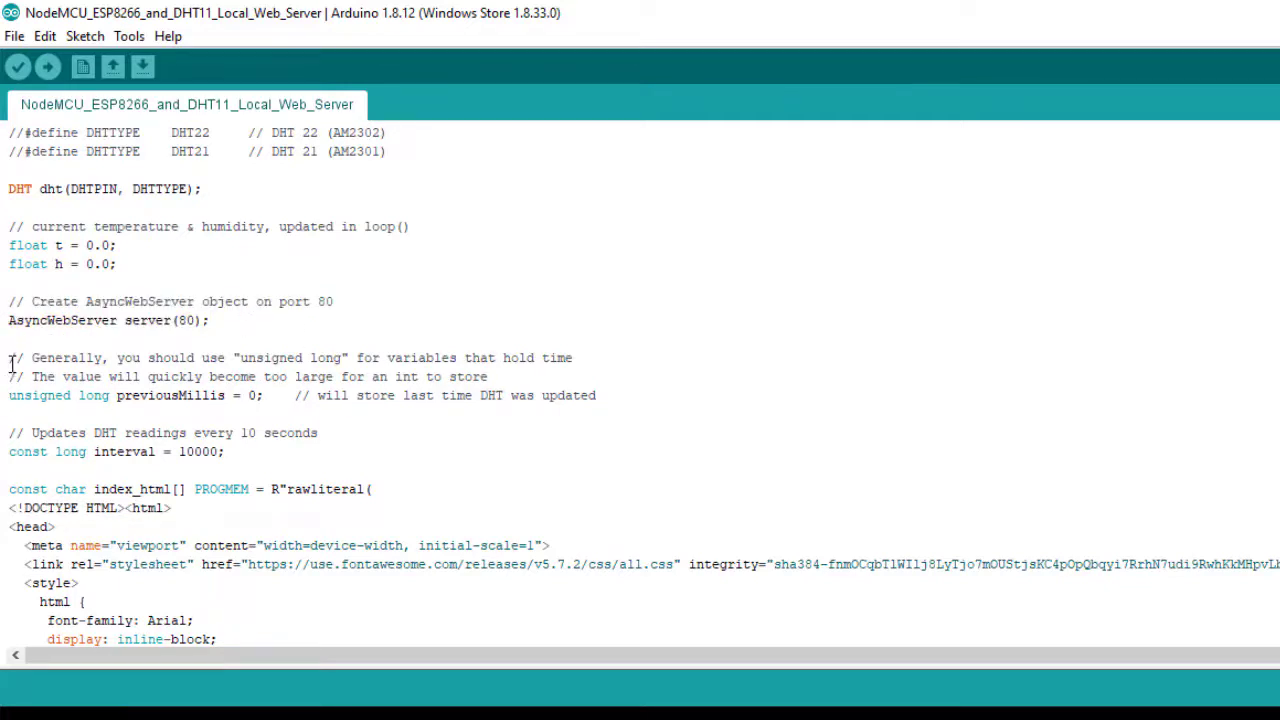
drag(8, 356, 318, 432)
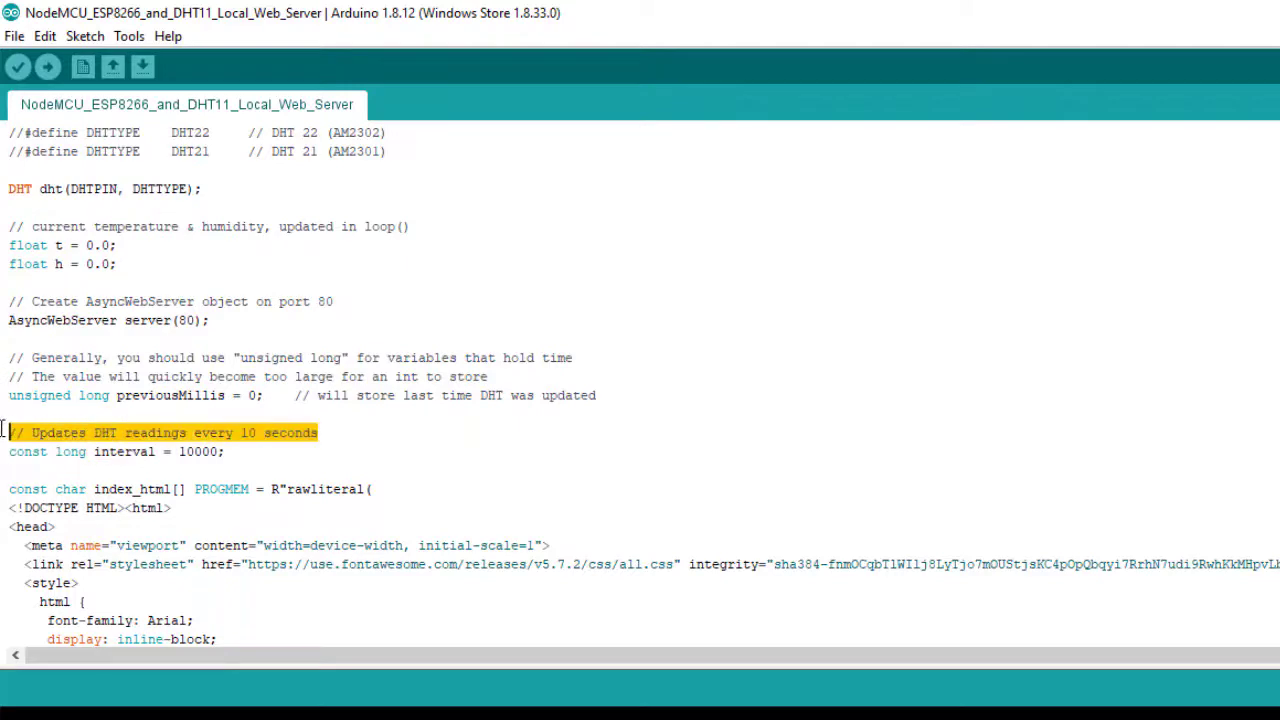
click(556, 368)
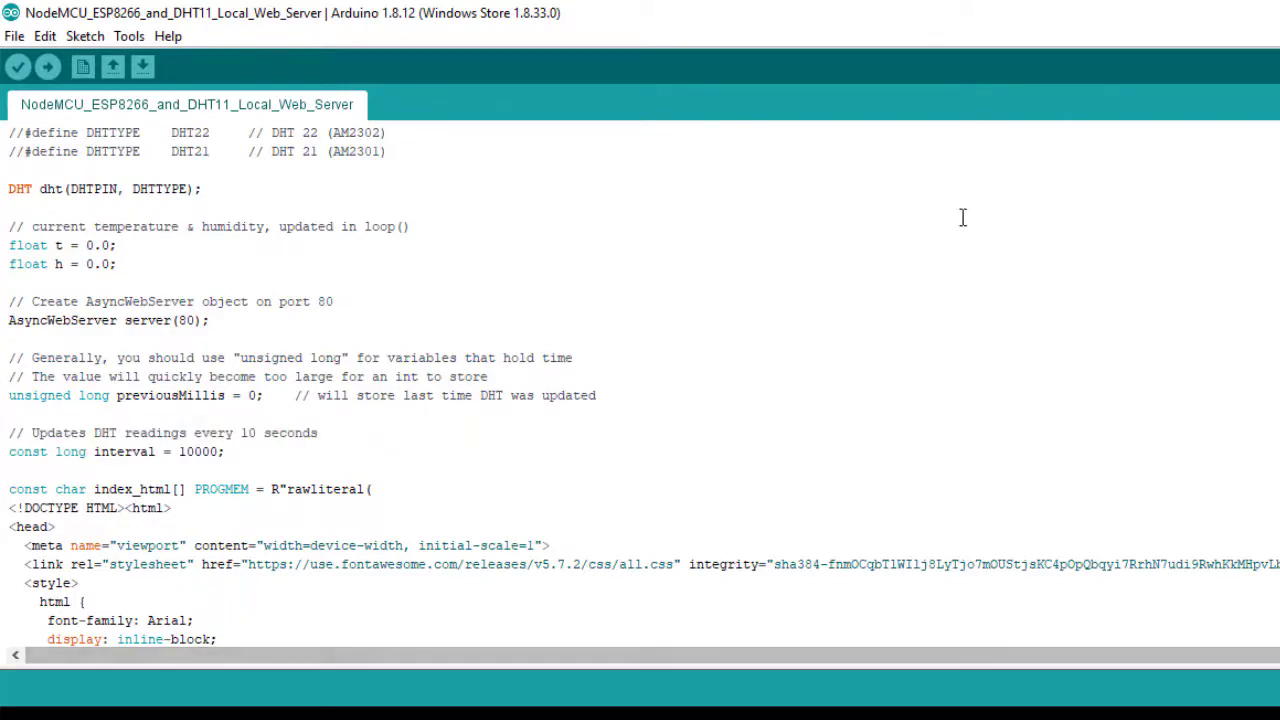
mouse_move(4, 508)
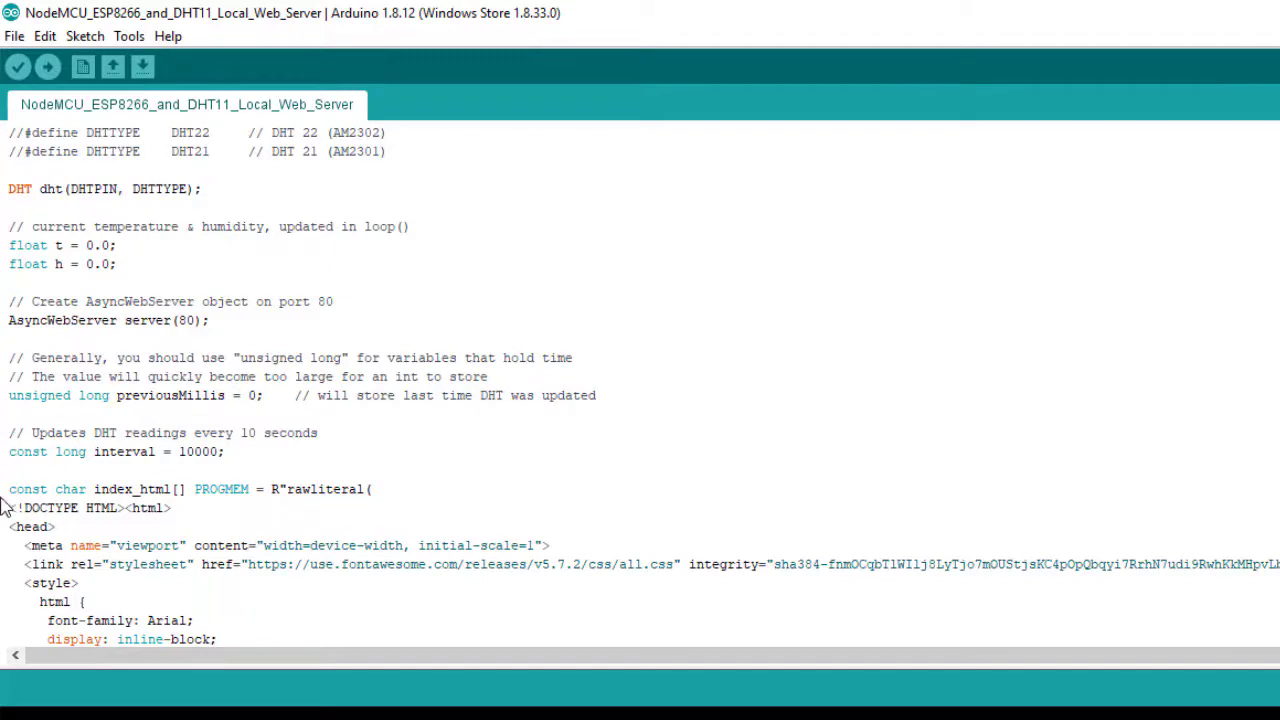
drag(8, 488, 196, 620)
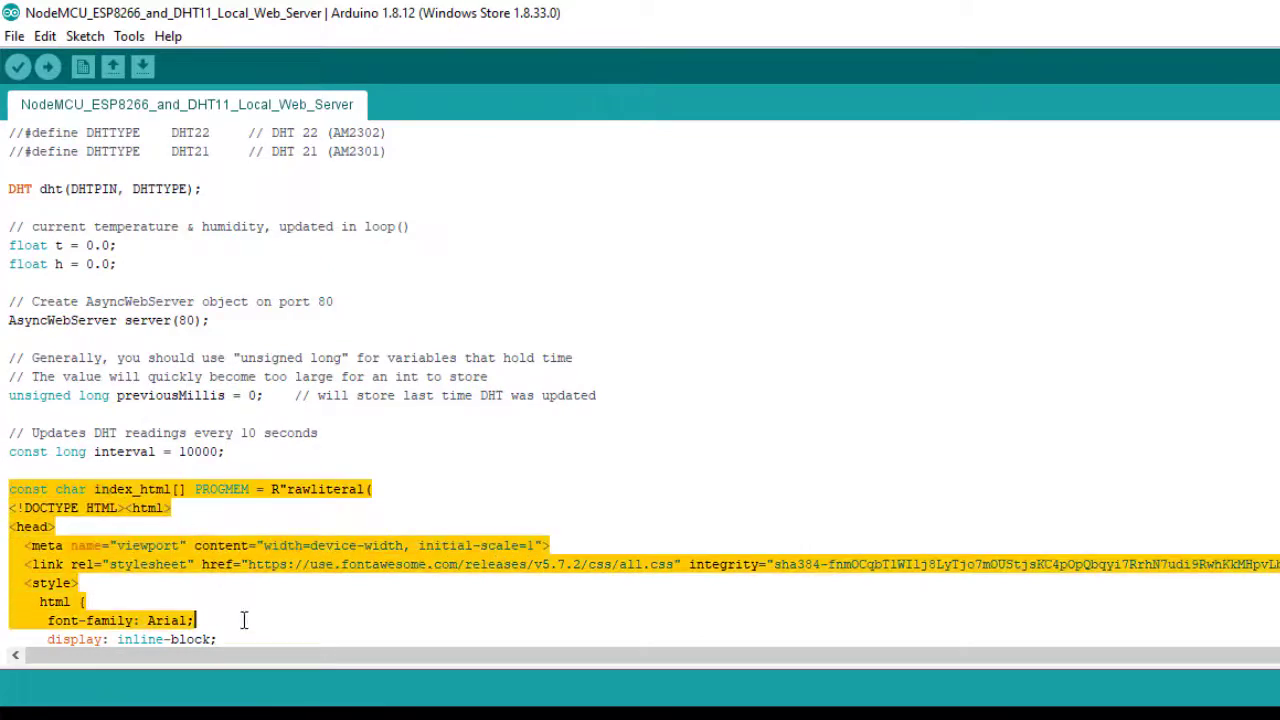
scroll(down, 3)
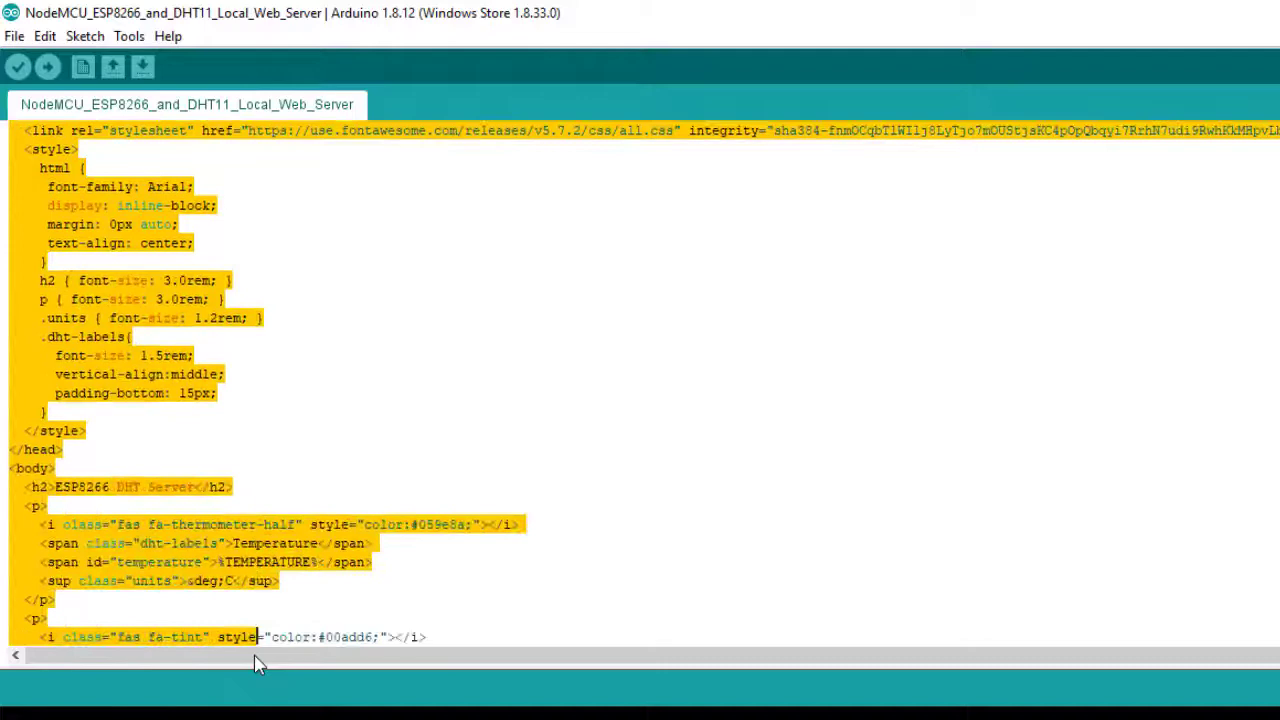
scroll(down, 3)
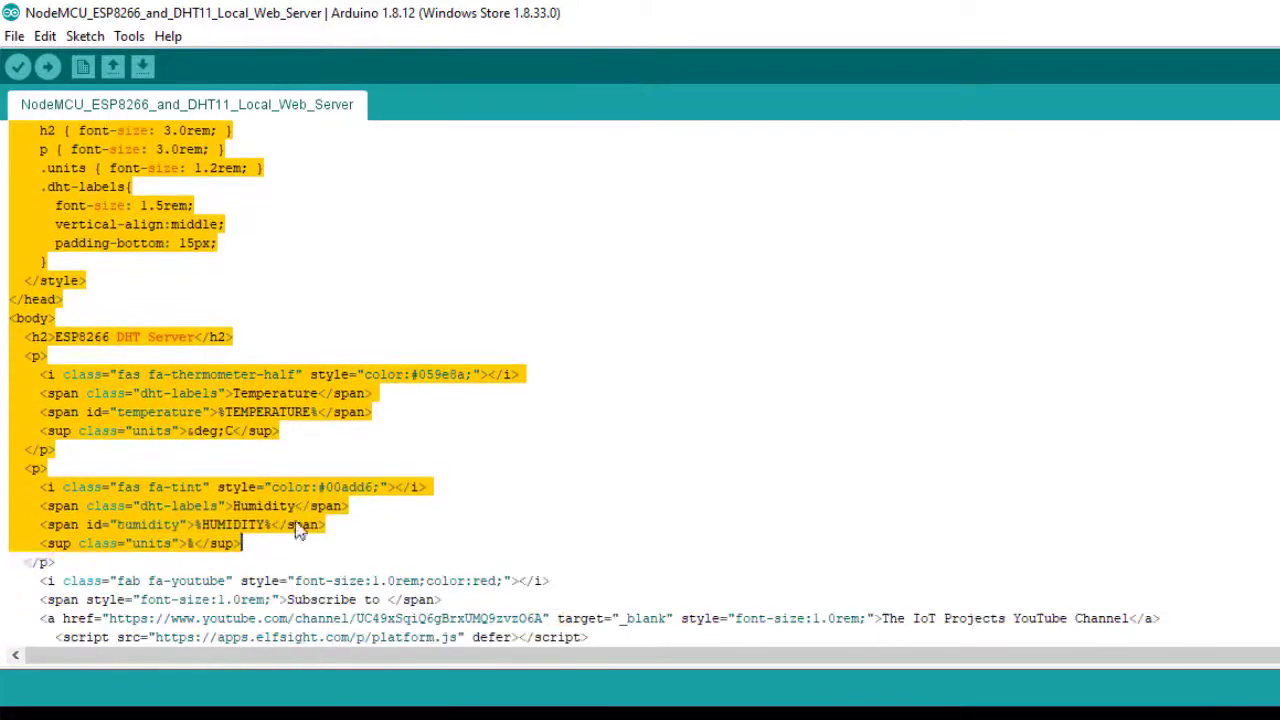
scroll(down, 3)
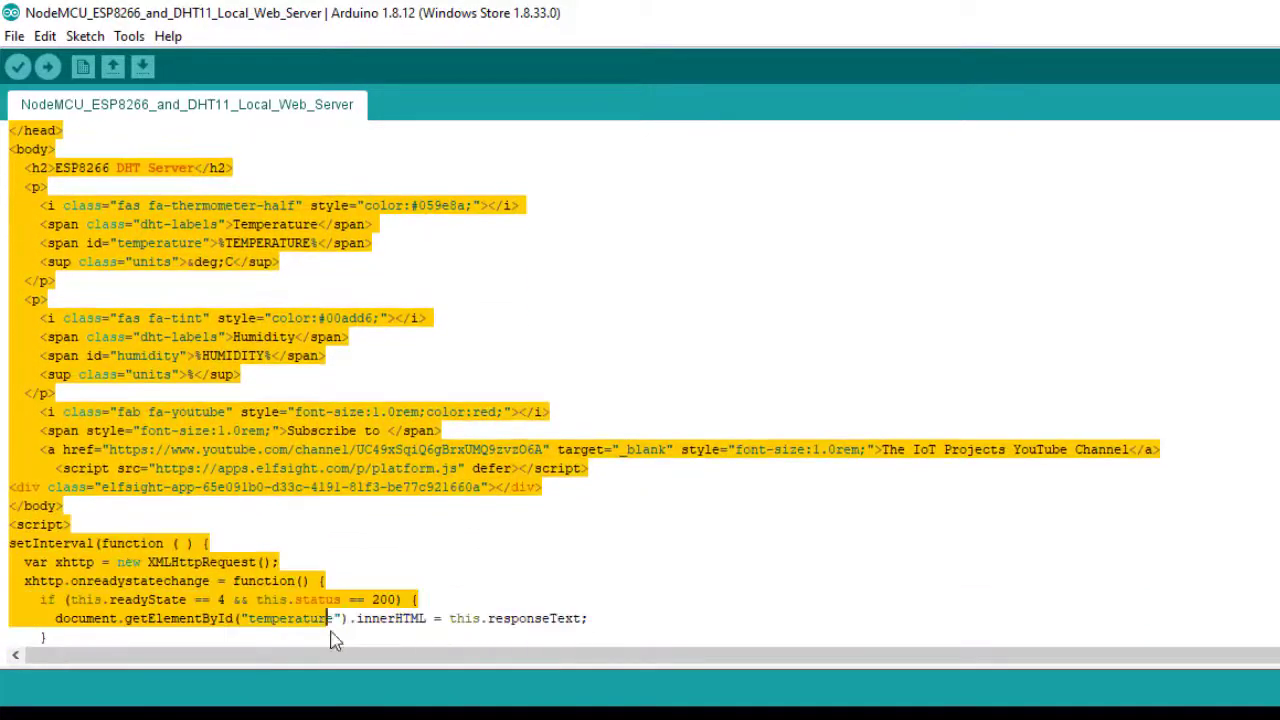
scroll(down, 3)
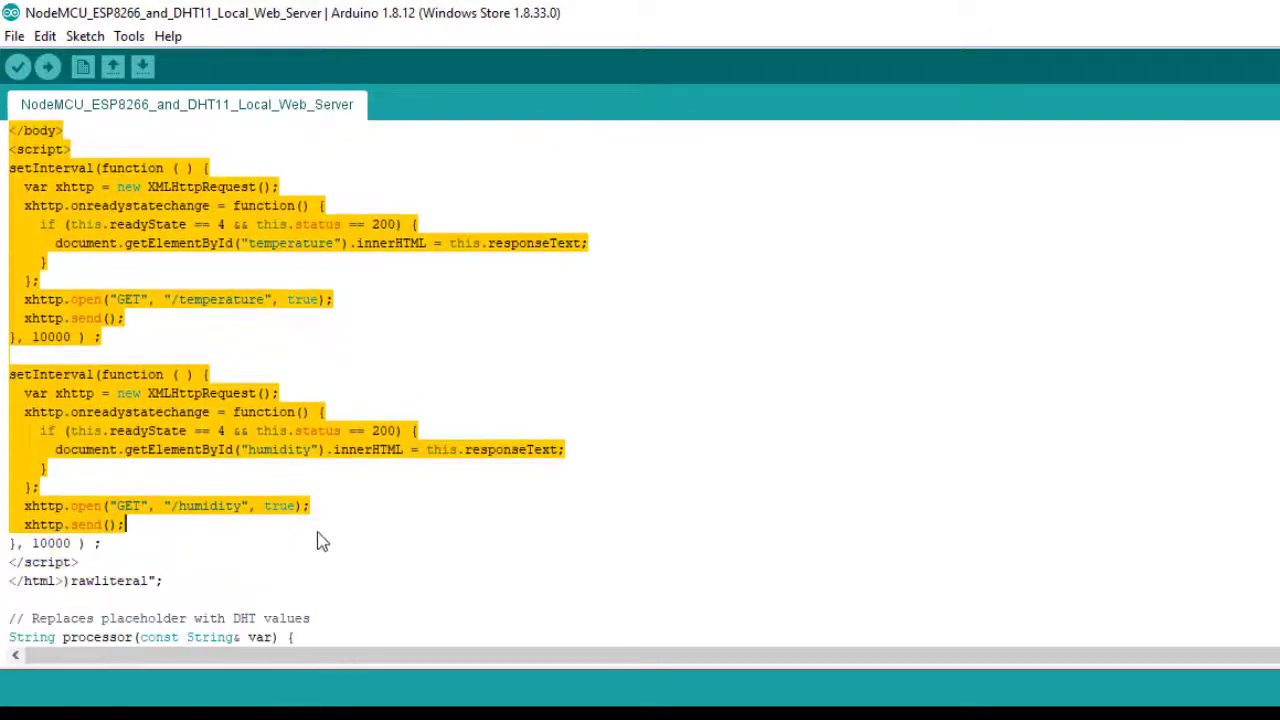
scroll(down, 3)
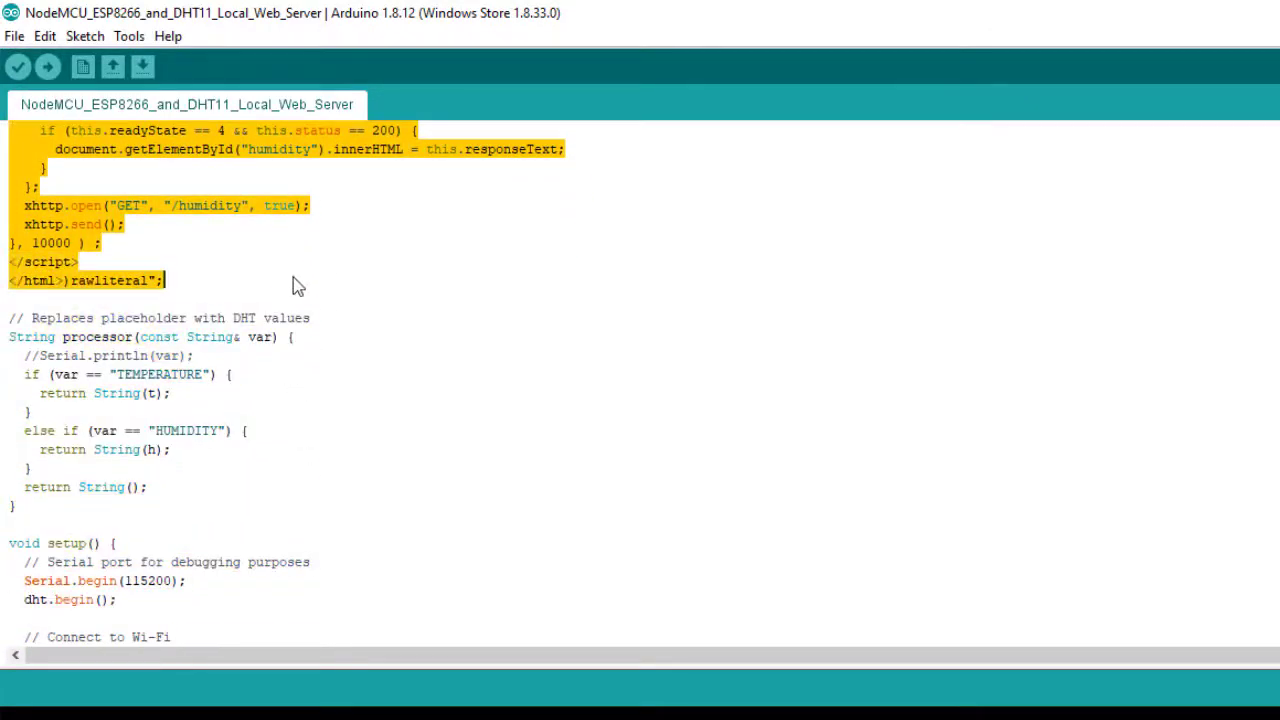
click(188, 374)
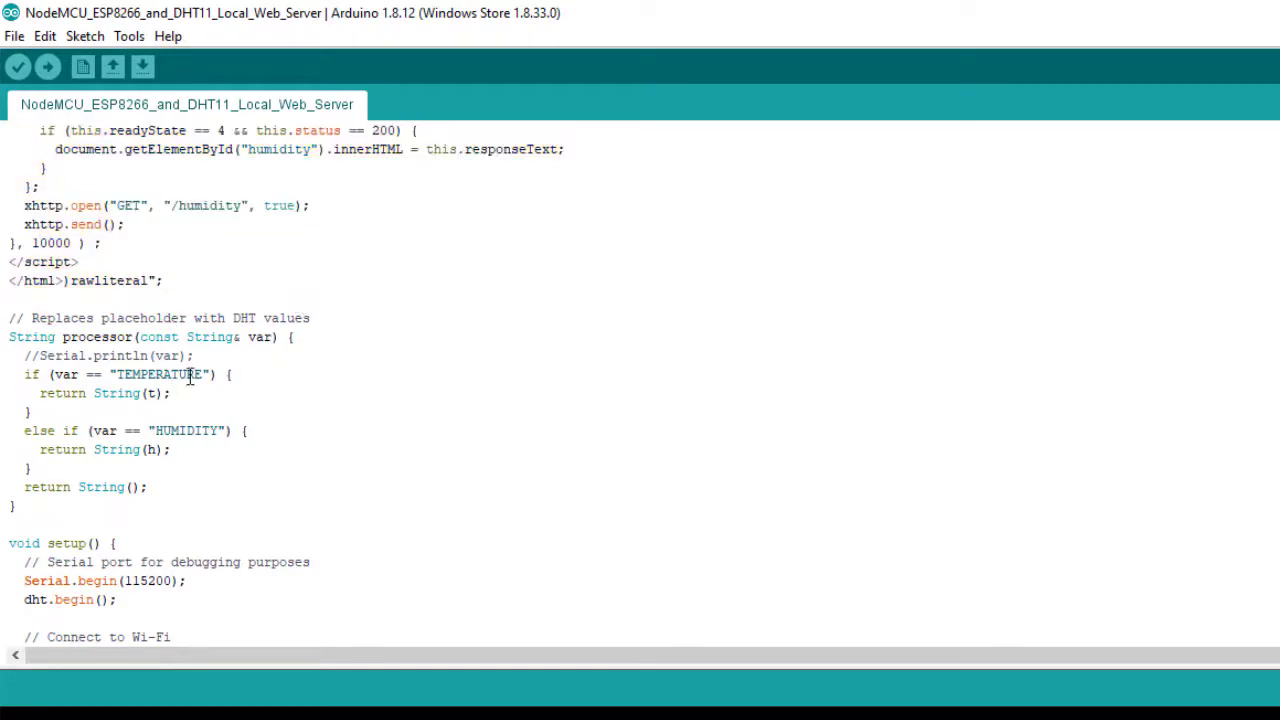
mouse_move(188, 430)
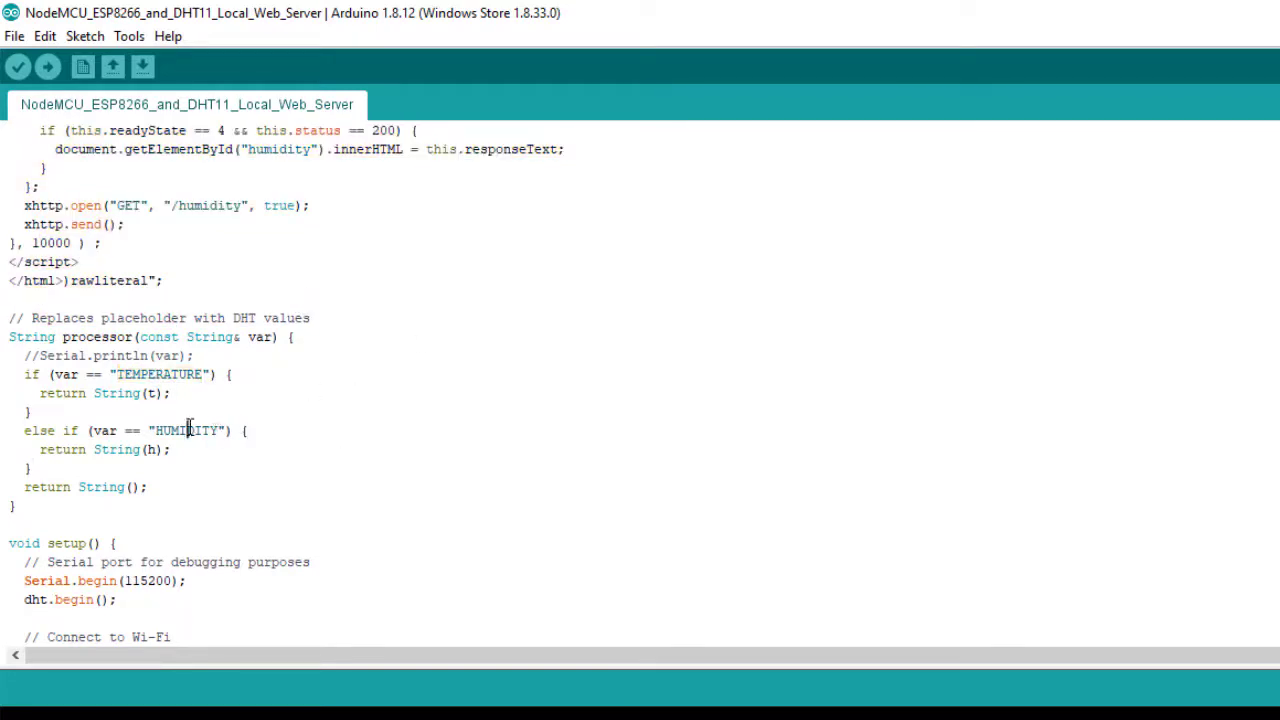
scroll(up, 3)
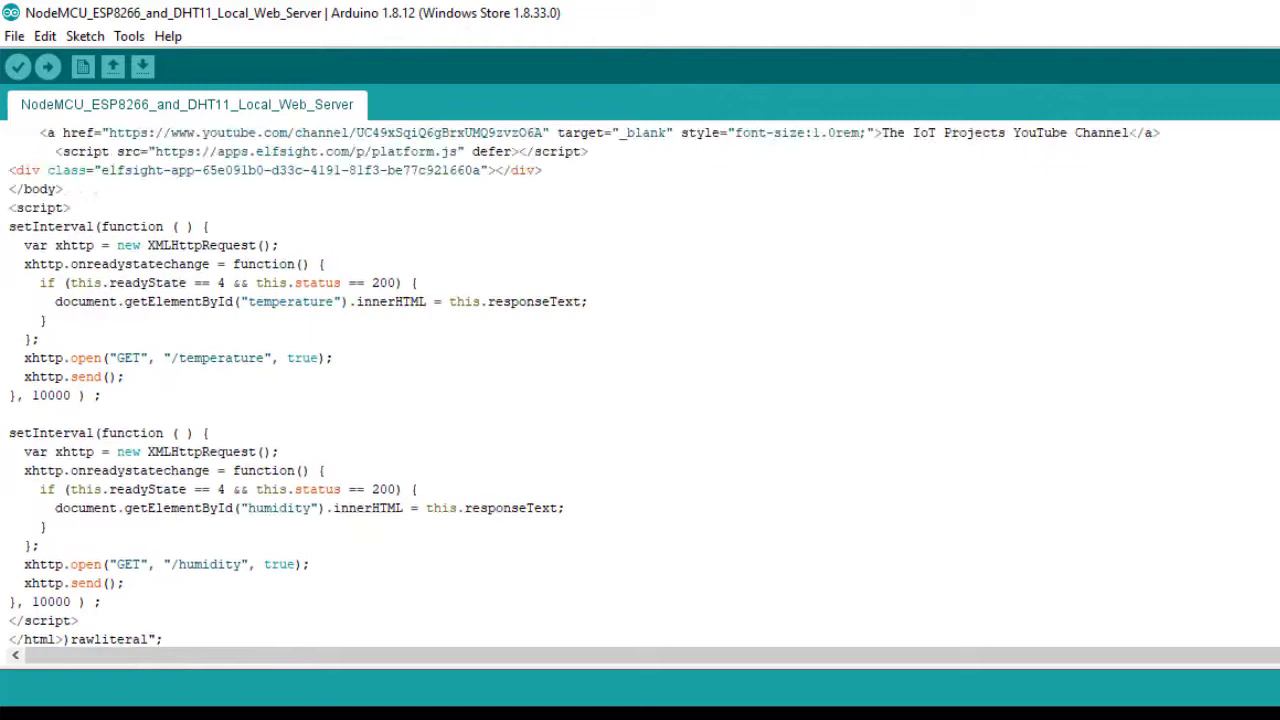
scroll(up, 3)
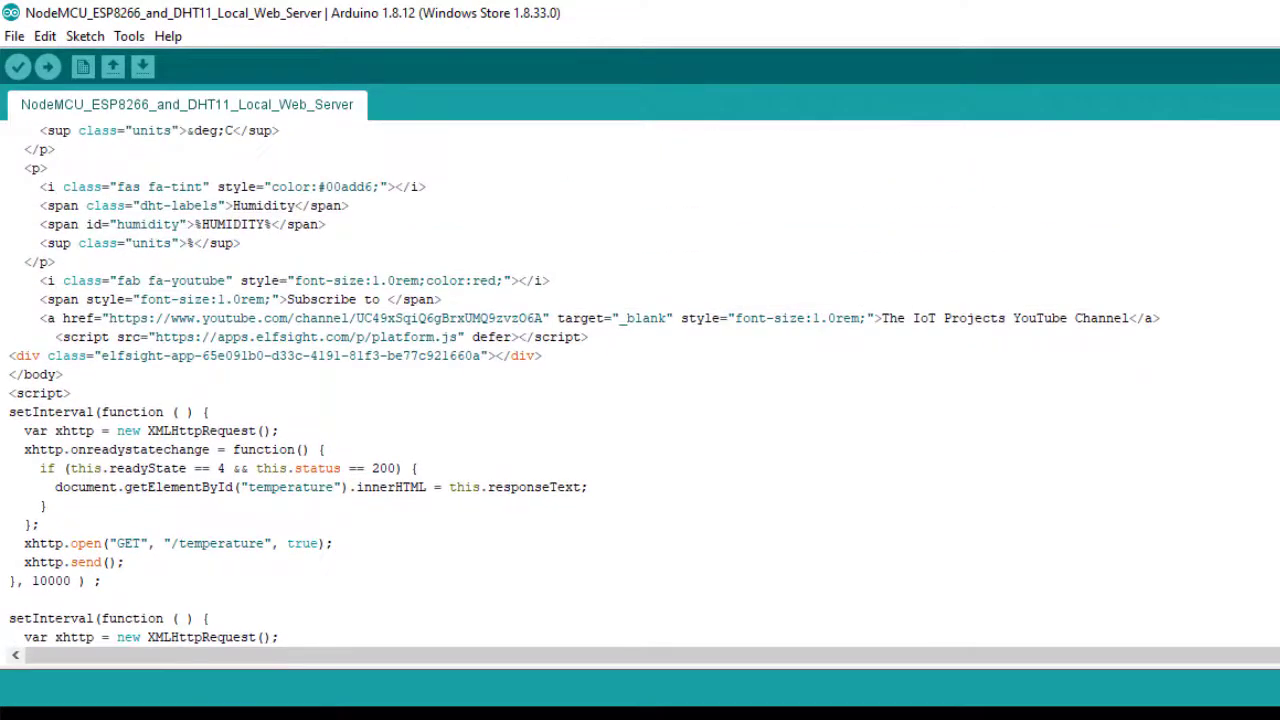
scroll(up, 3)
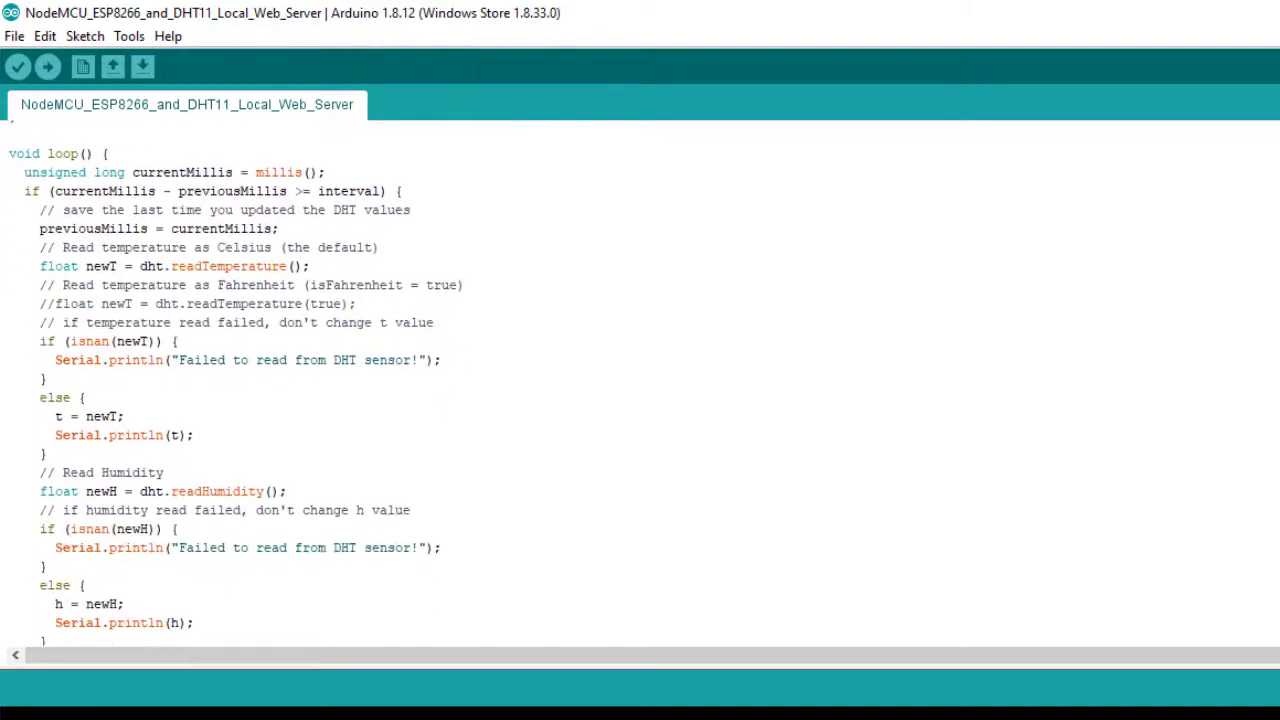
scroll(up, 3)
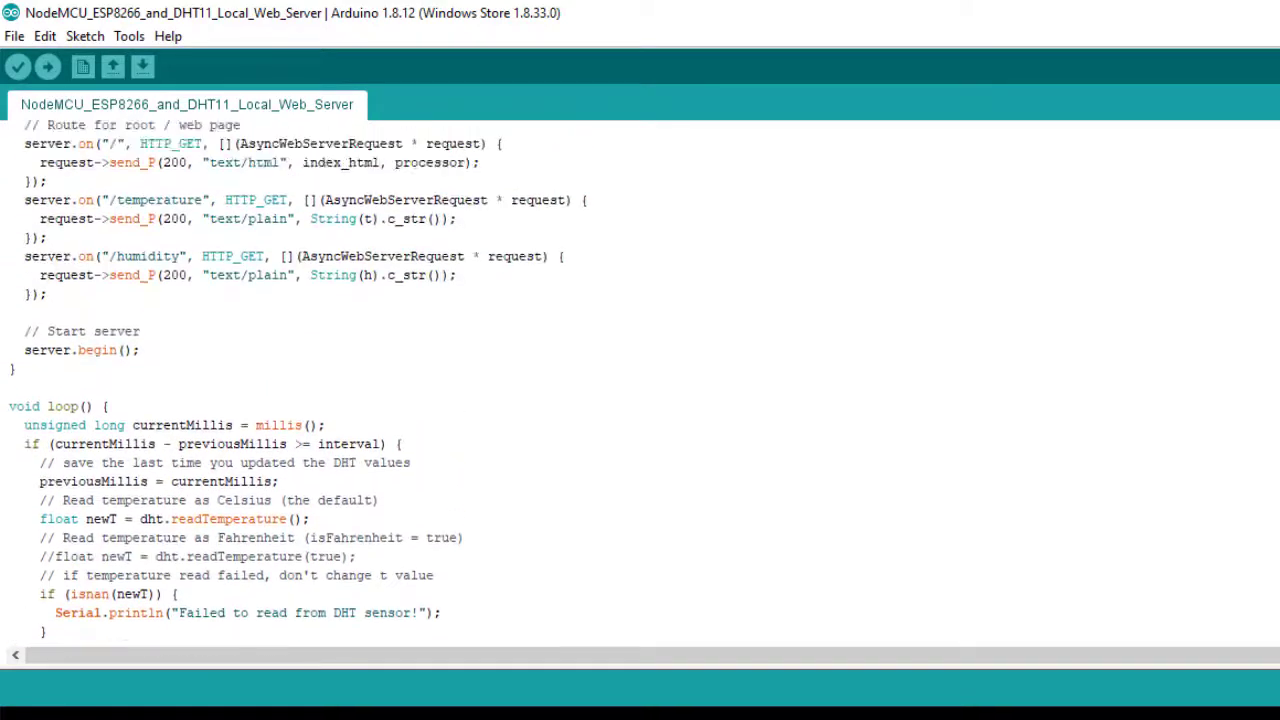
scroll(up, 3)
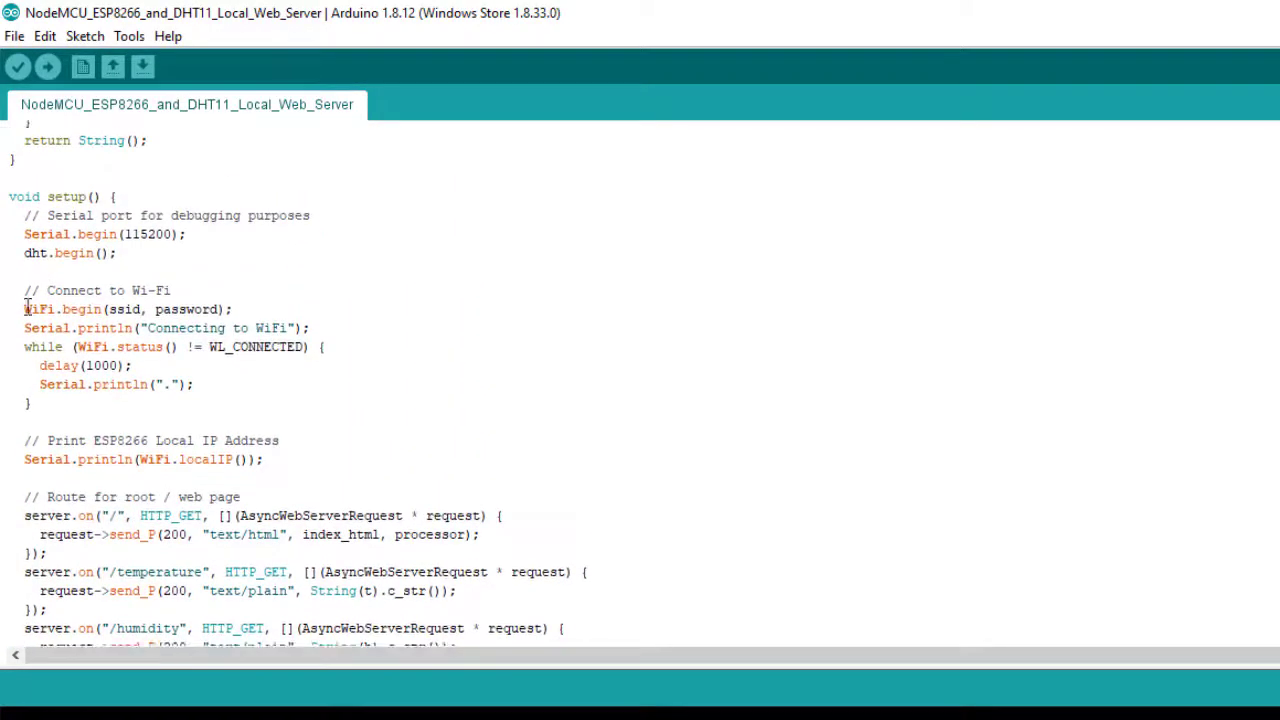
drag(24, 196, 324, 628)
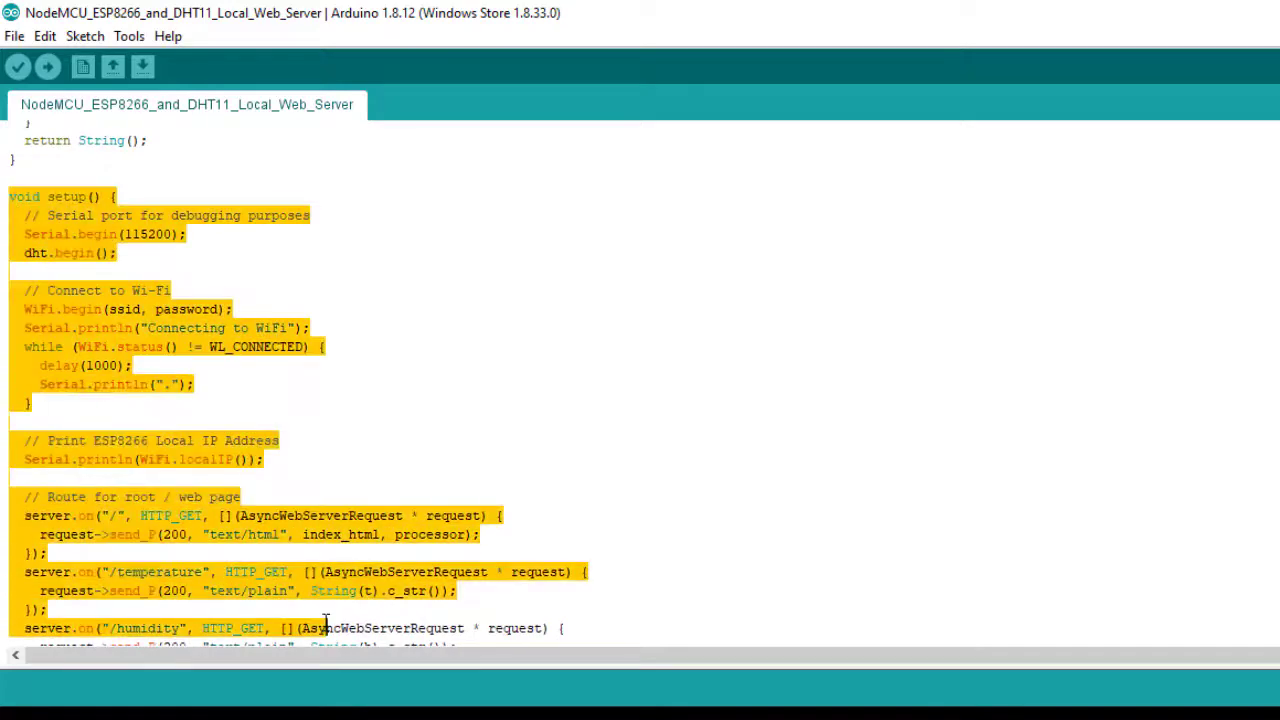
scroll(down, 3)
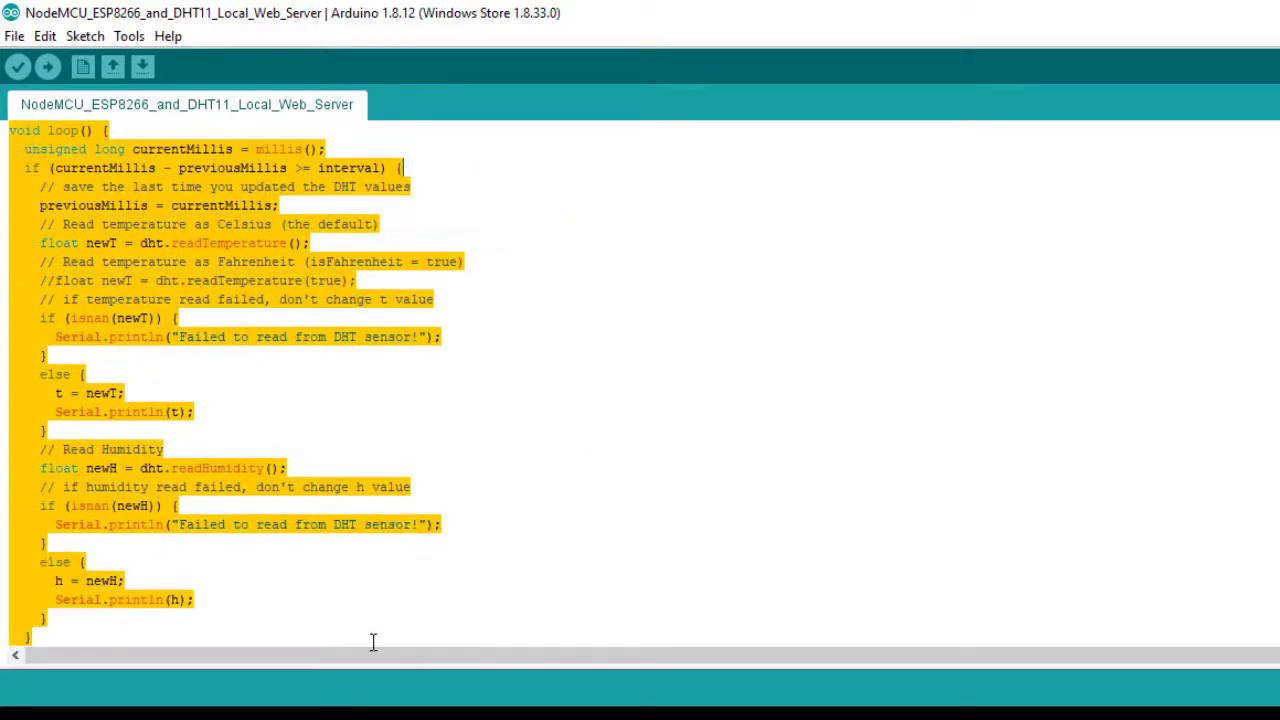
click(308, 612)
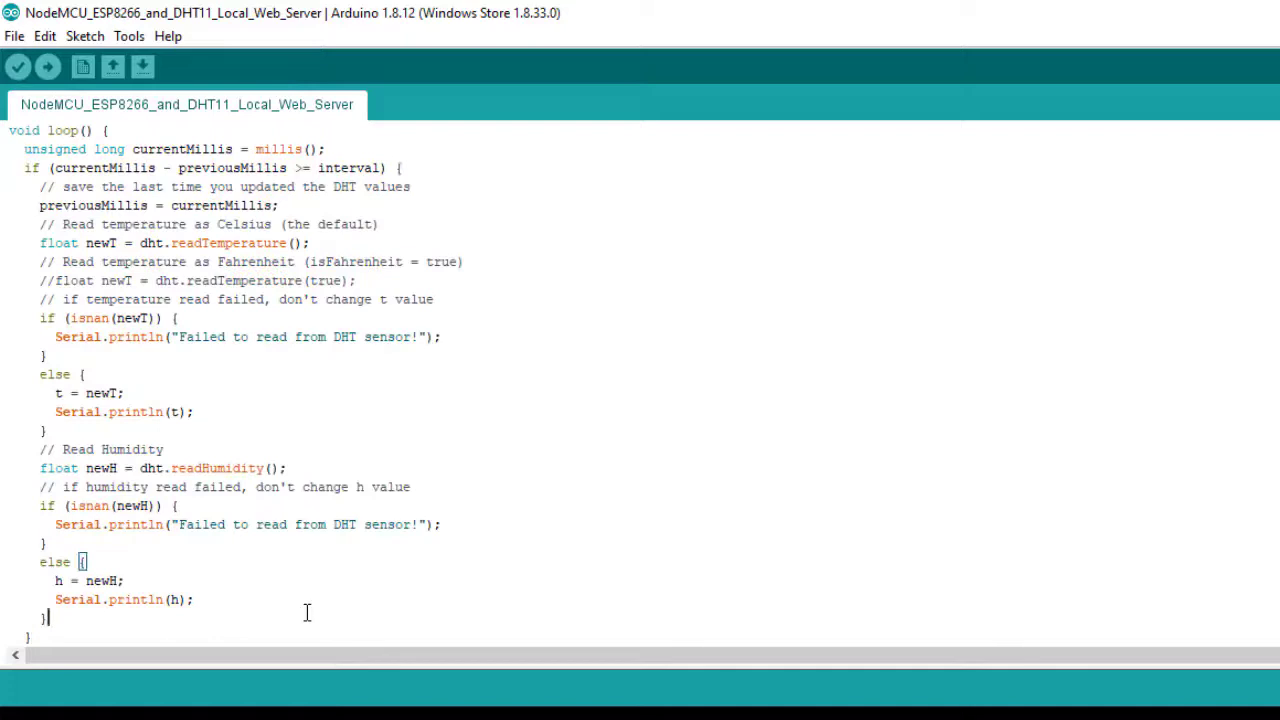
click(40, 468)
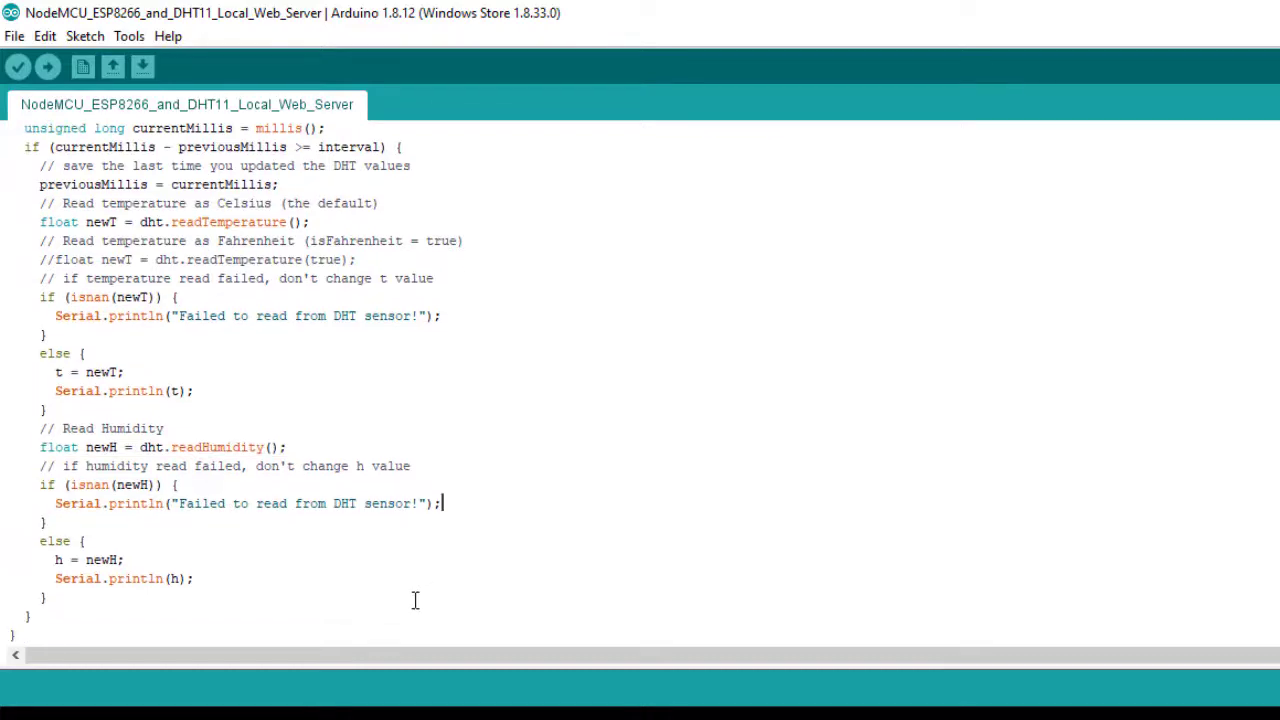
- Confirm the NodeMCU 1.0 (ESP-12E Module) board and choose COM5 as the upload port
click(84, 36)
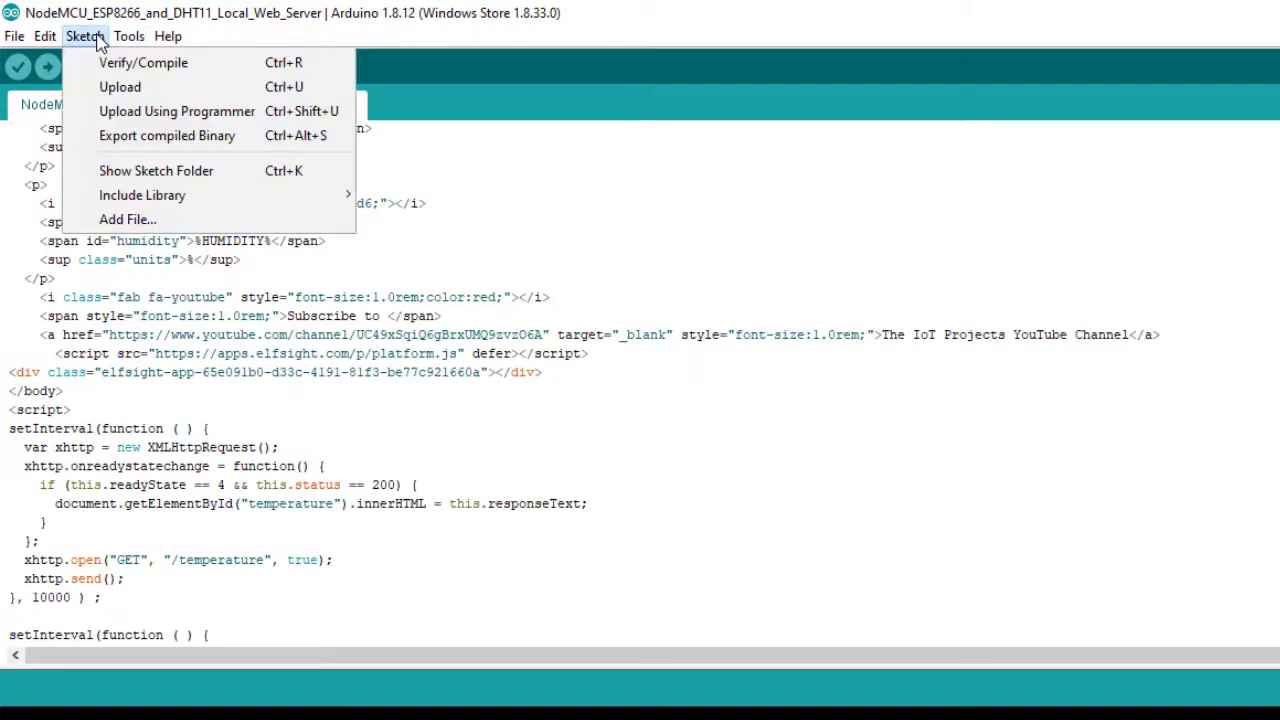
click(128, 36)
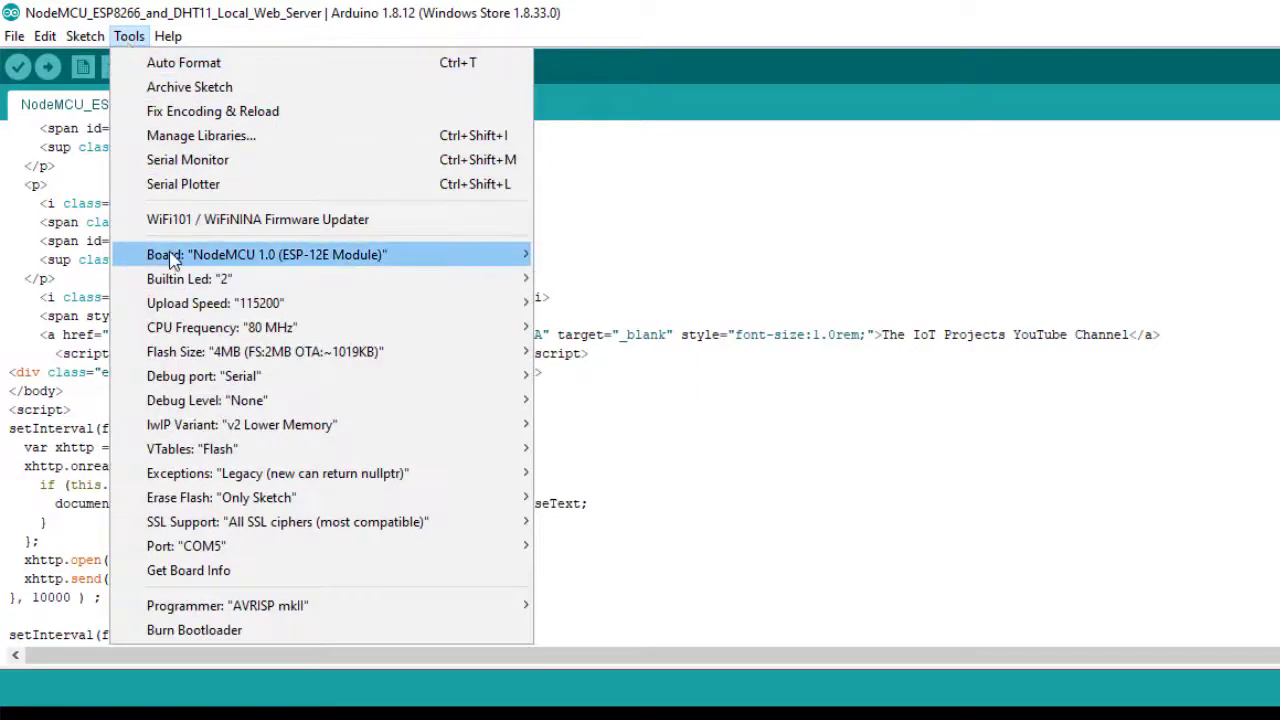
click(184, 544)
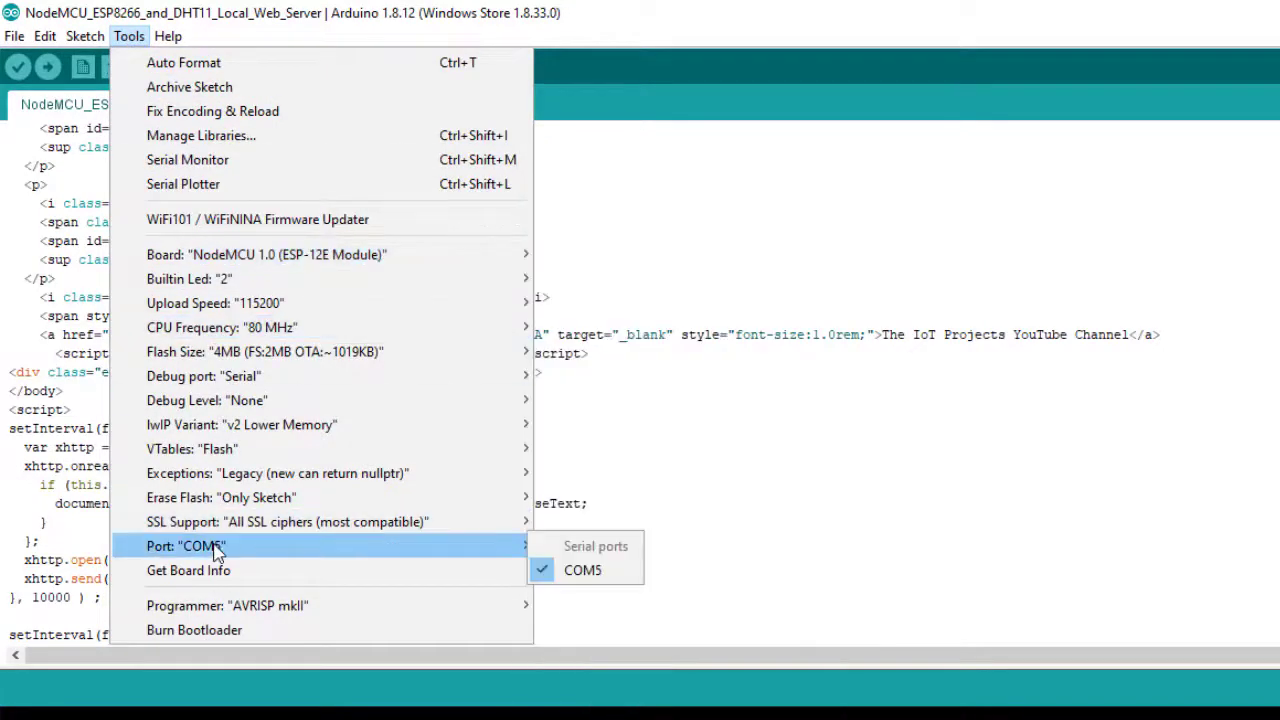
click(584, 568)
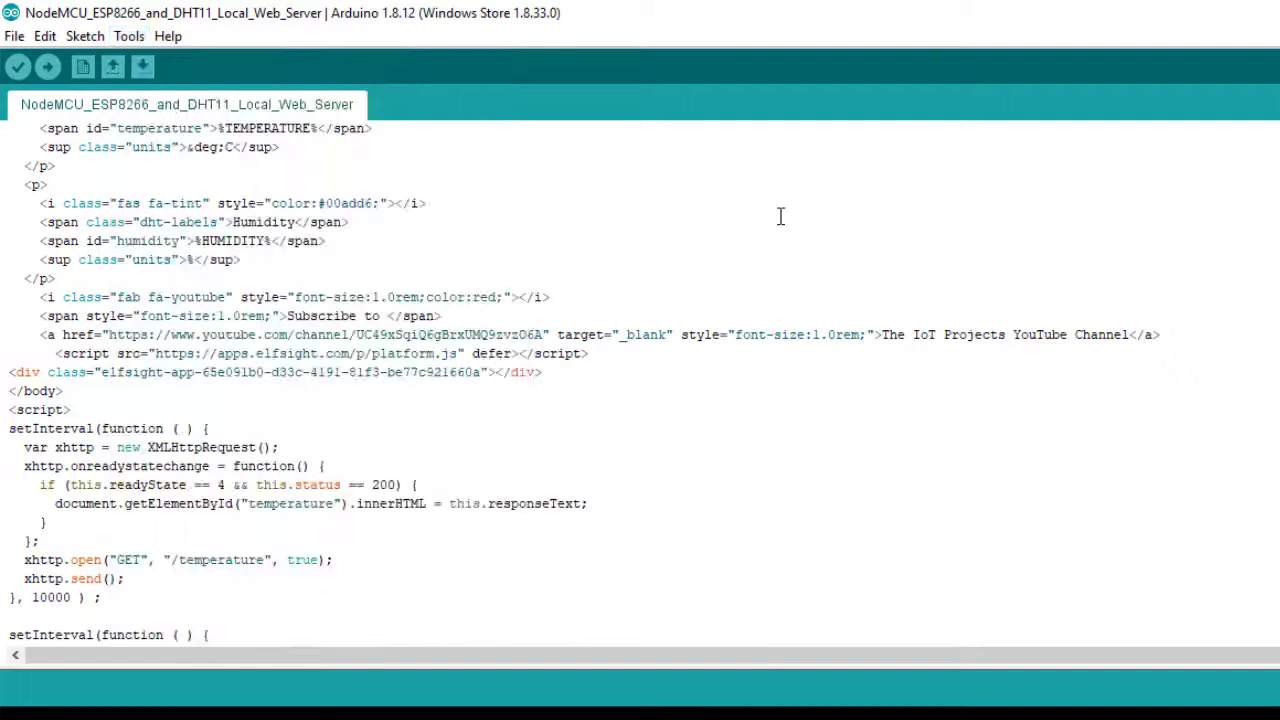
mouse_move(48, 68)
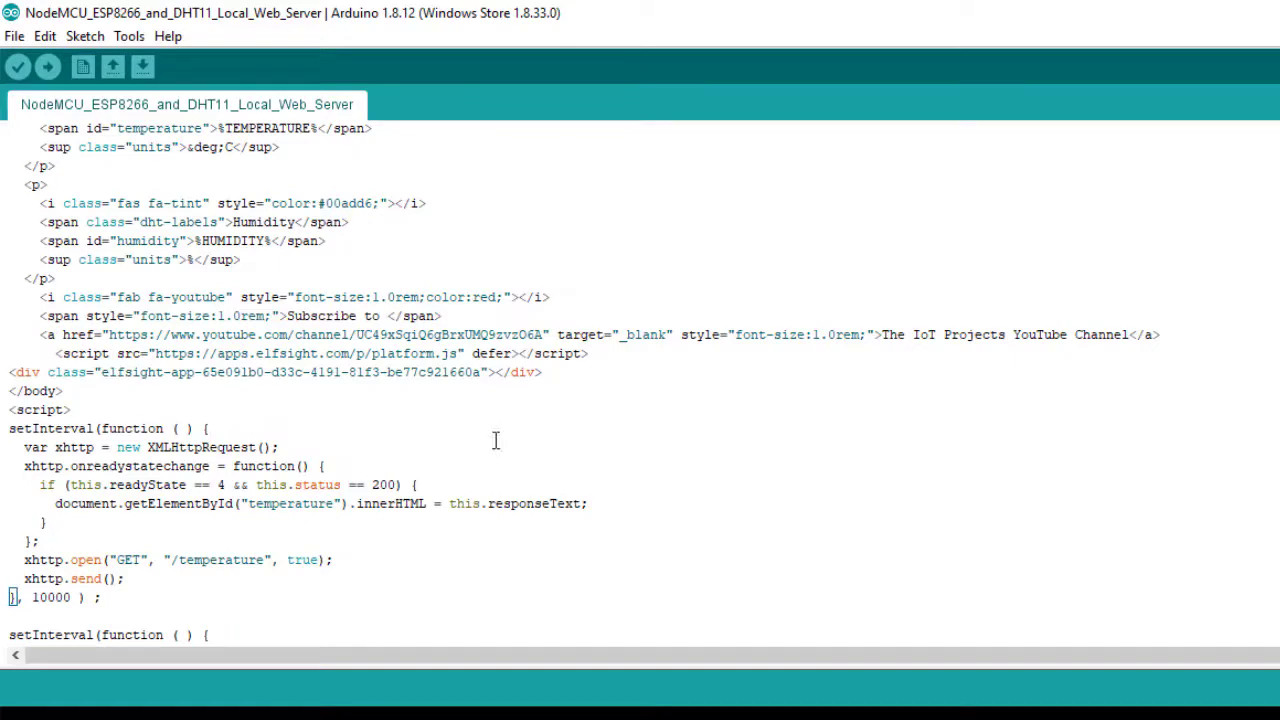
- Upload the web server sketch to the NodeMCU and bring up the serial monitor
click(16, 56)
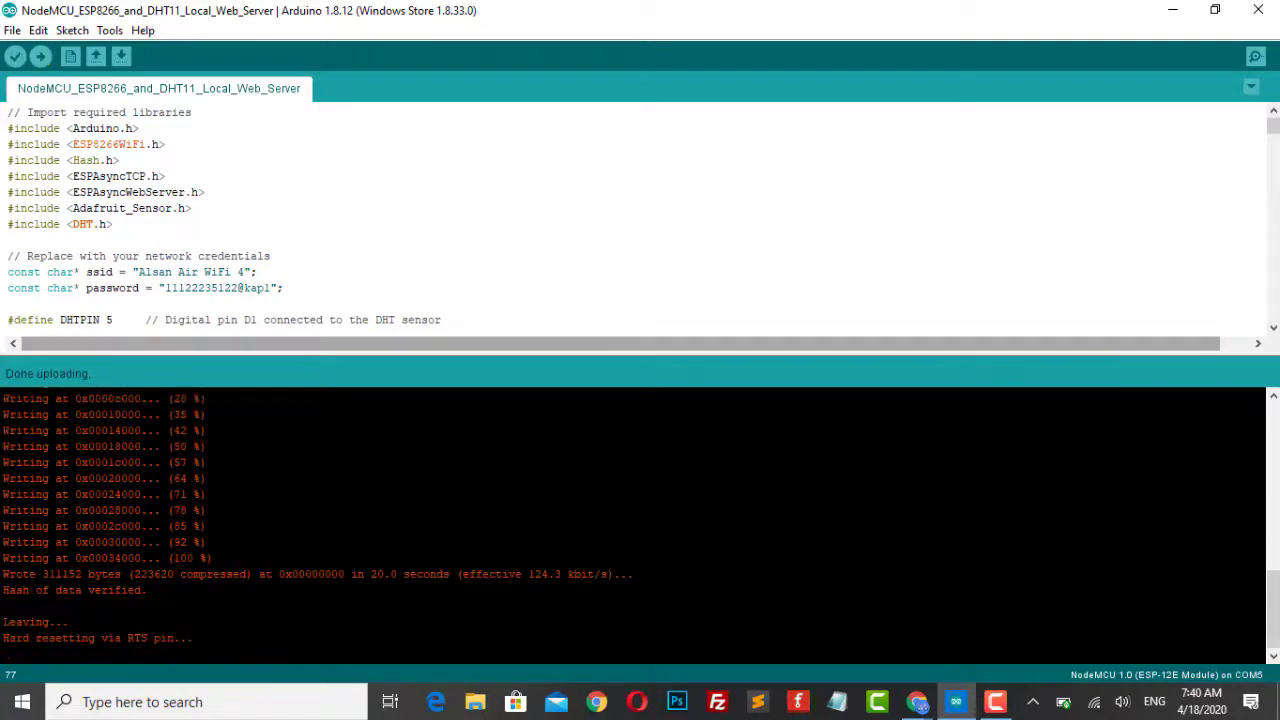
click(1256, 56)
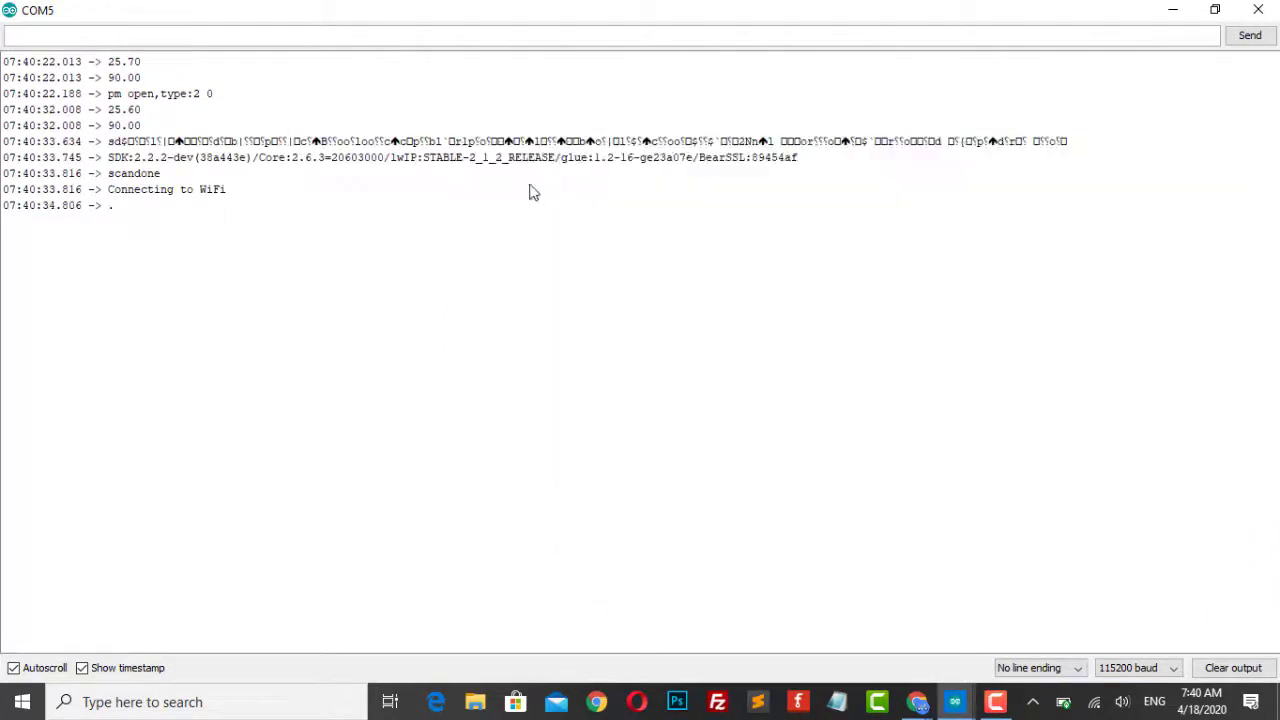
- Select the board's printed IP address 192.168.1.6 in the serial monitor
double_click(166, 188)
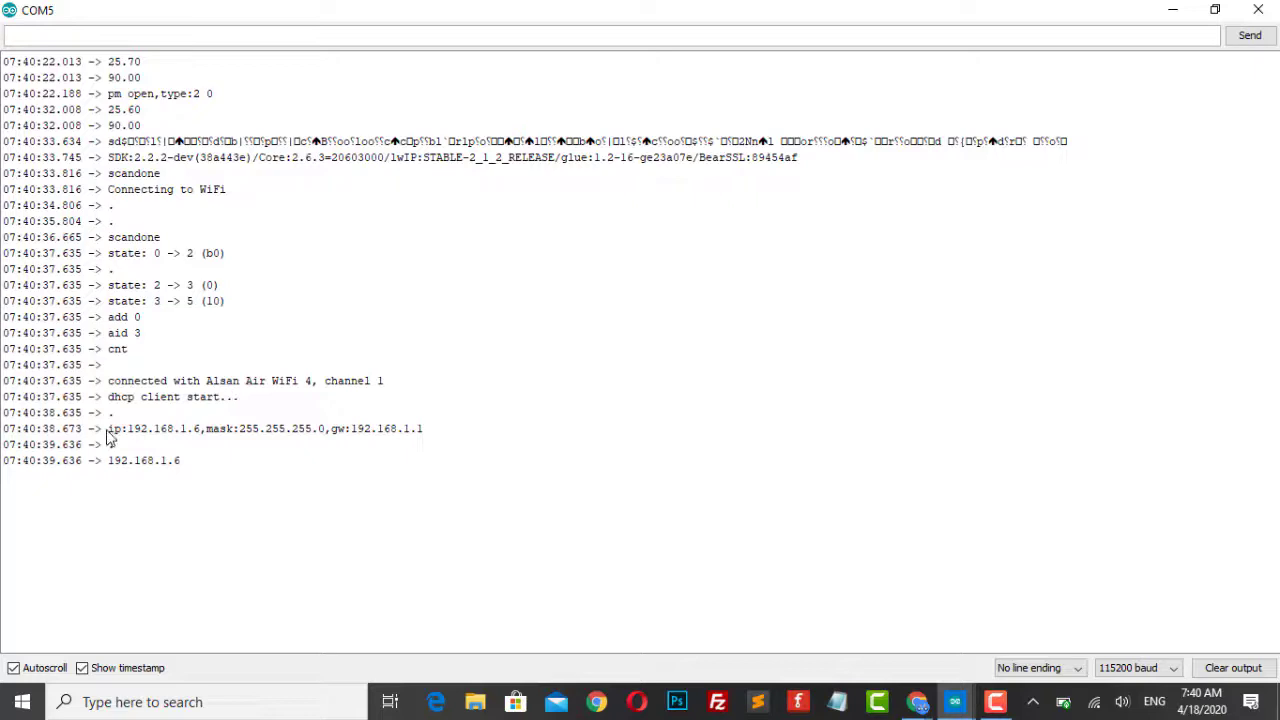
double_click(144, 460)
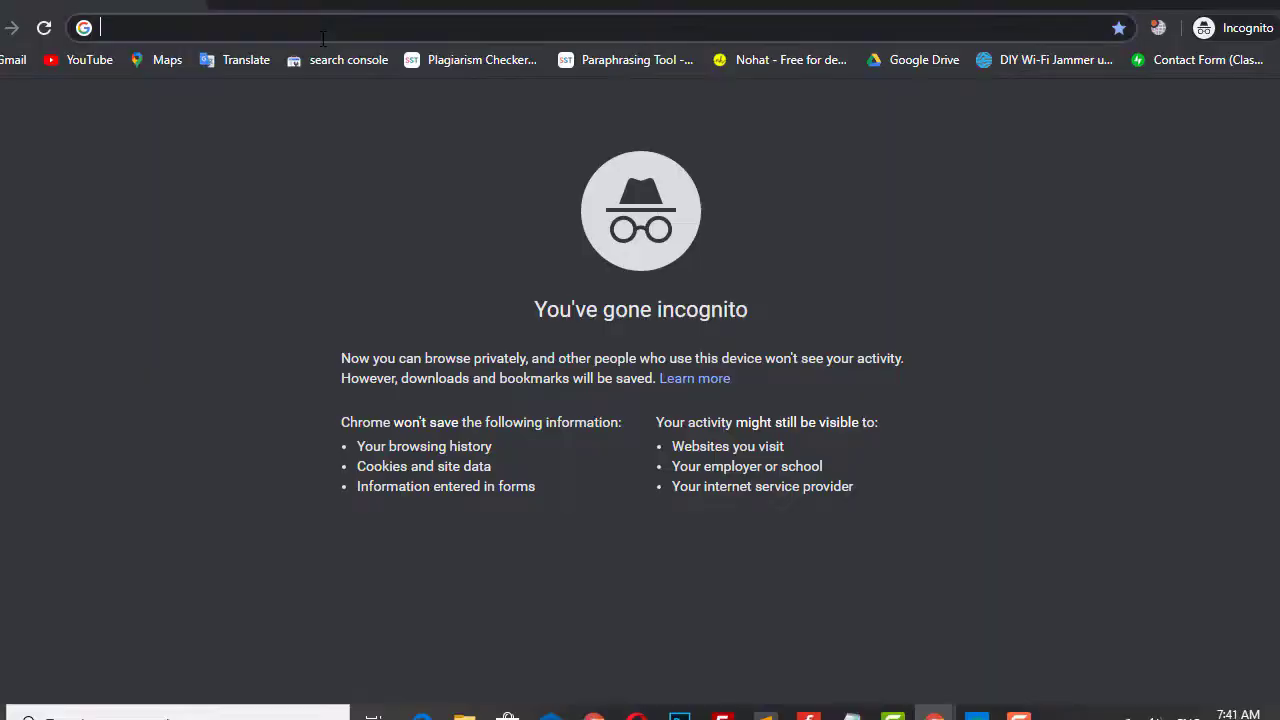
- Load the ESP8266 DHT Server page at 192.168.1.6 and scroll through its readings
text(192.168.1.6)
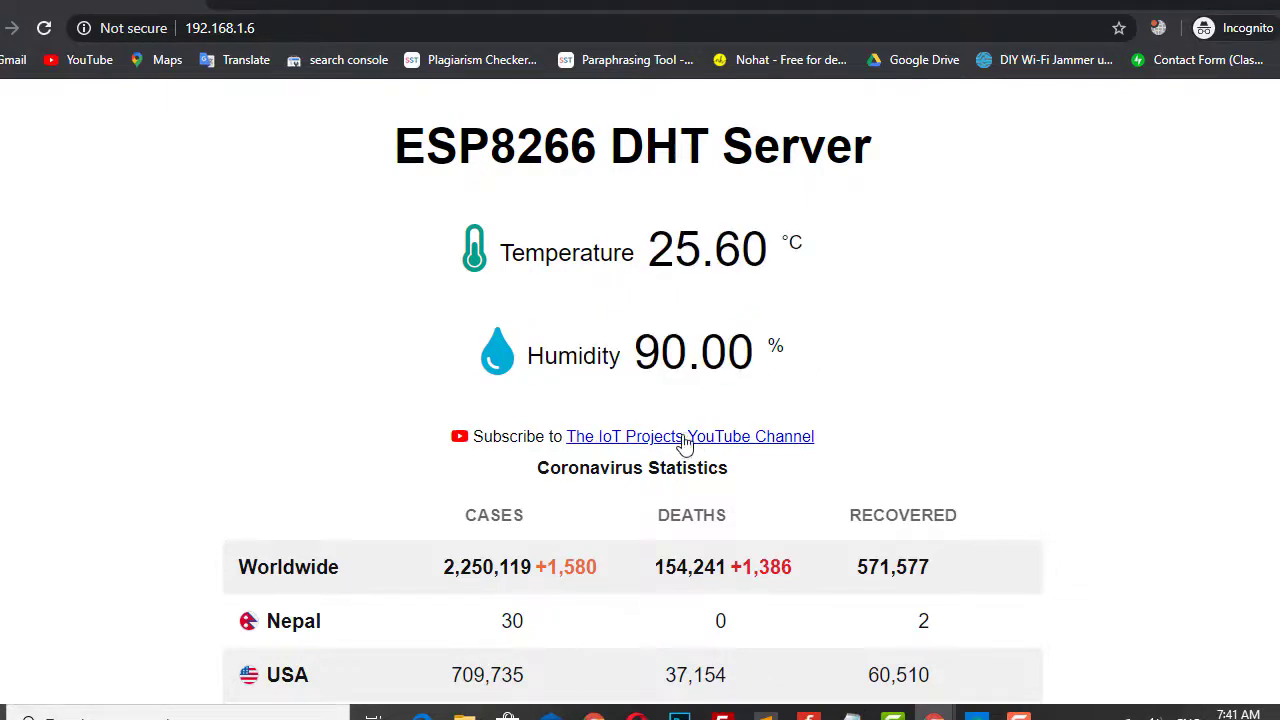
mouse_move(884, 356)
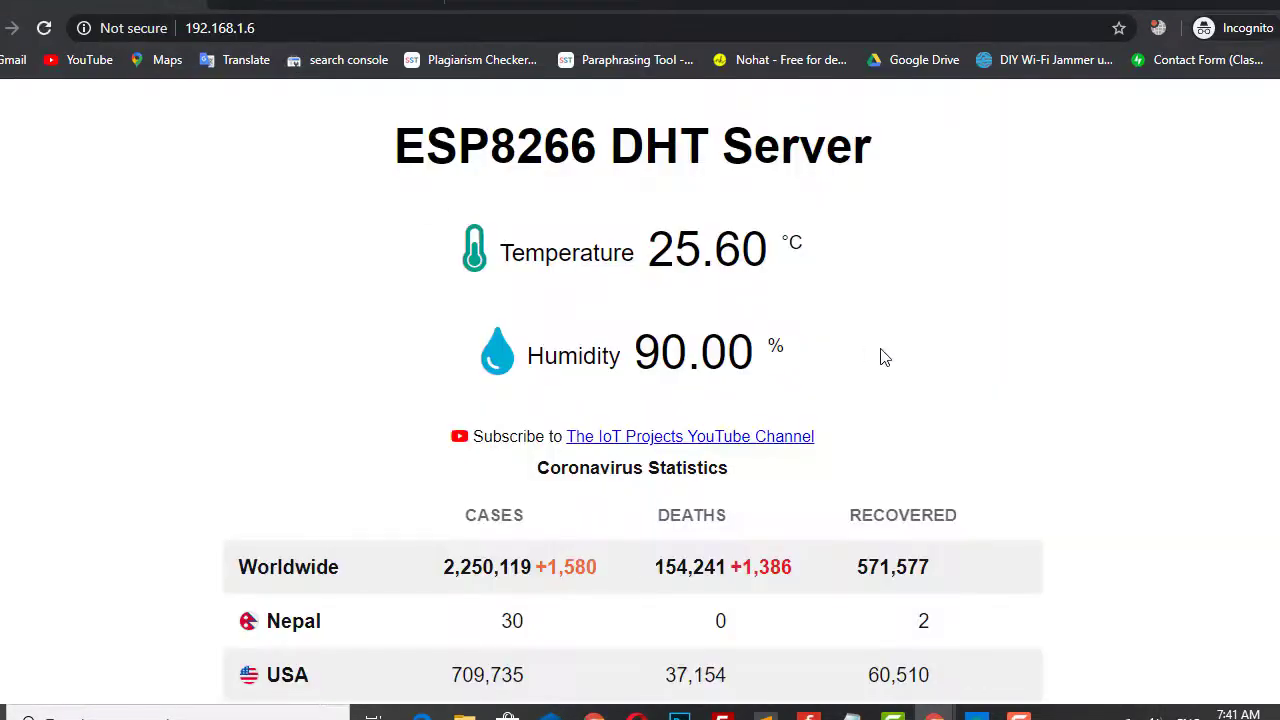
mouse_move(1224, 252)
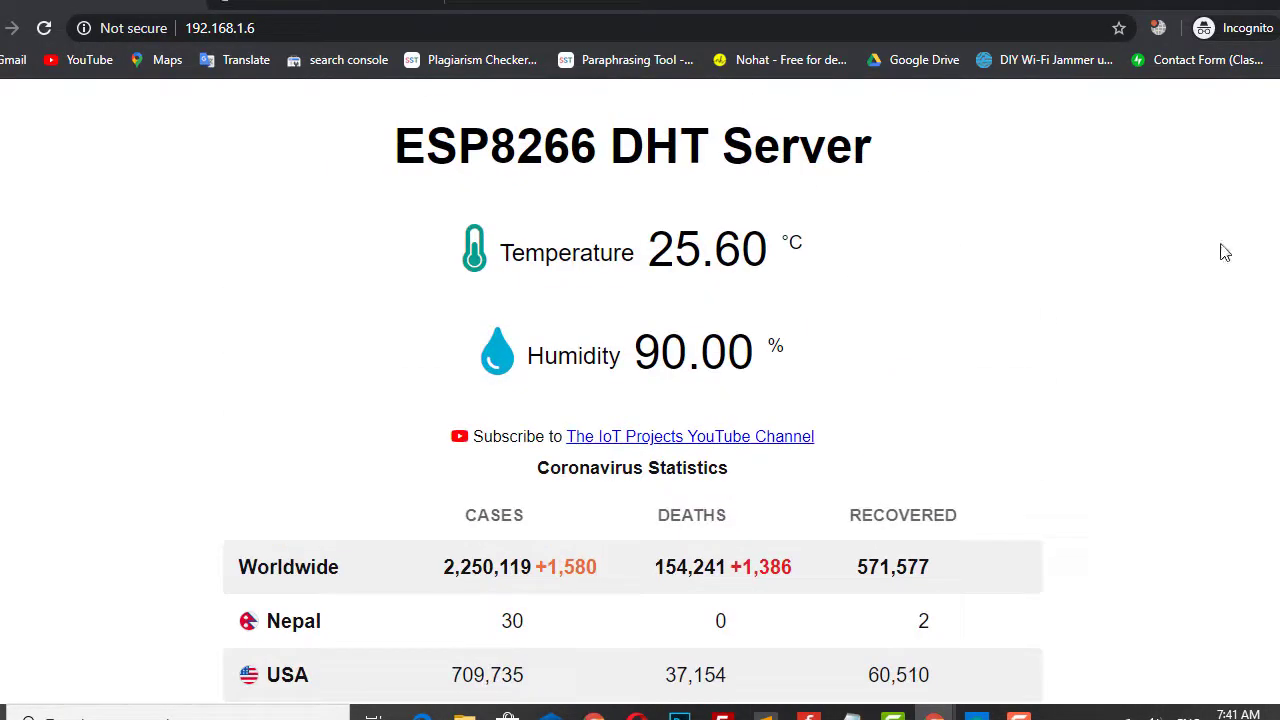
scroll(down, 3)
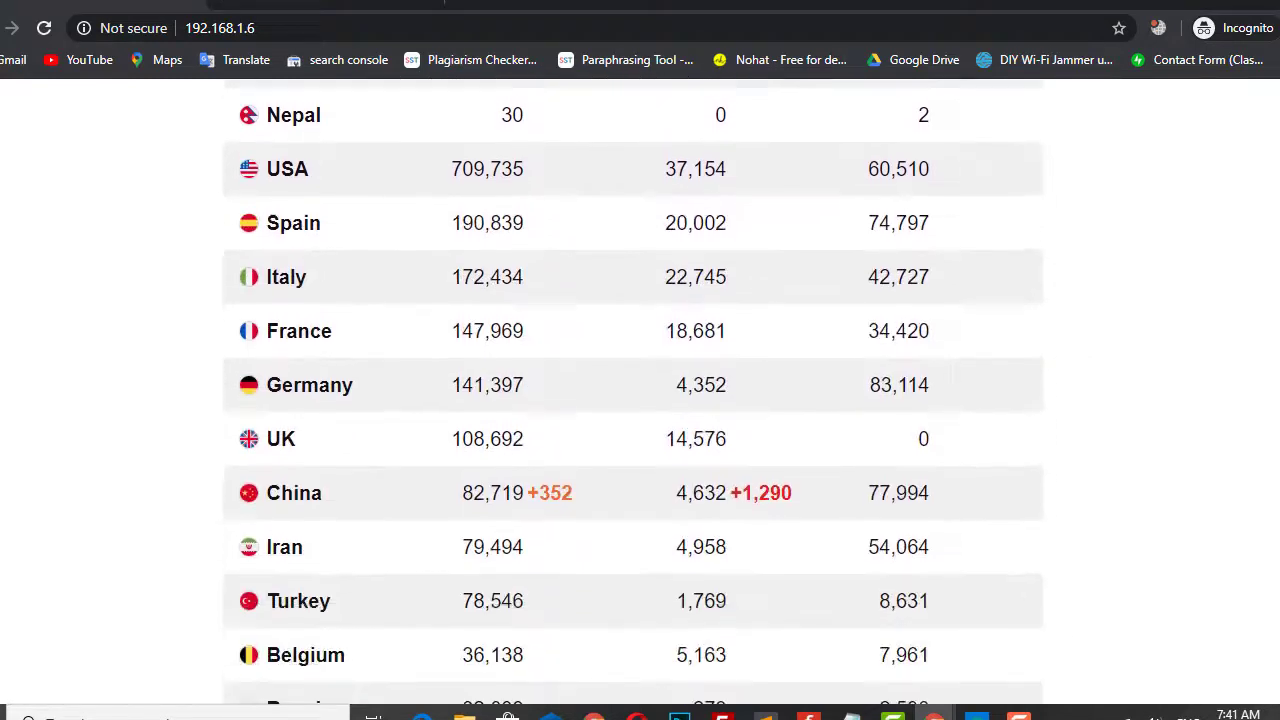
scroll(down, 3)
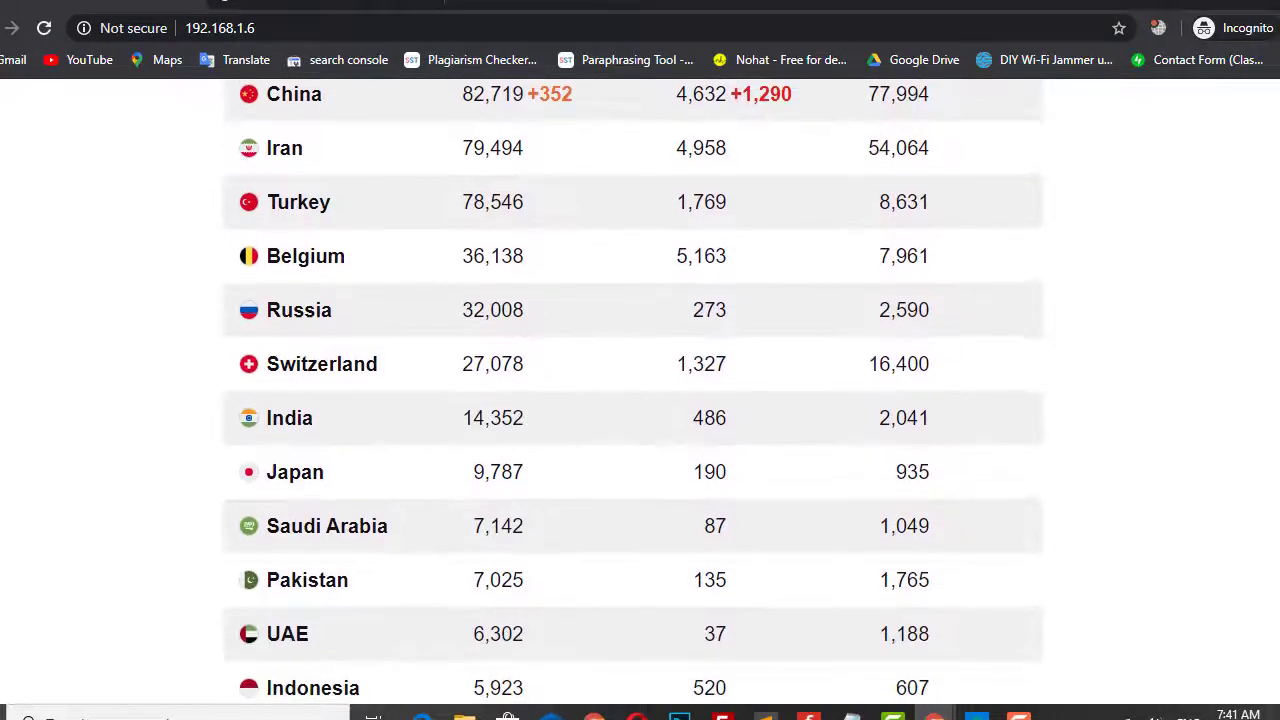